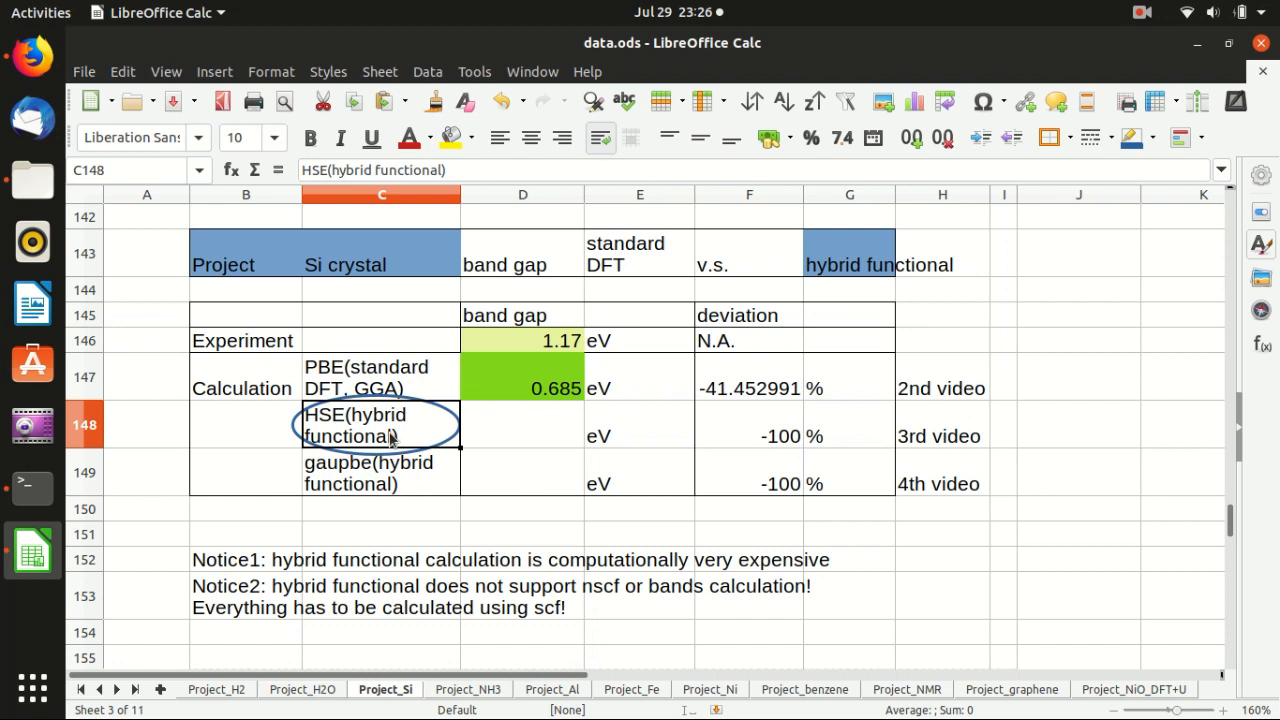
{"action": "mouse_move", "coordinate": [252, 266]}
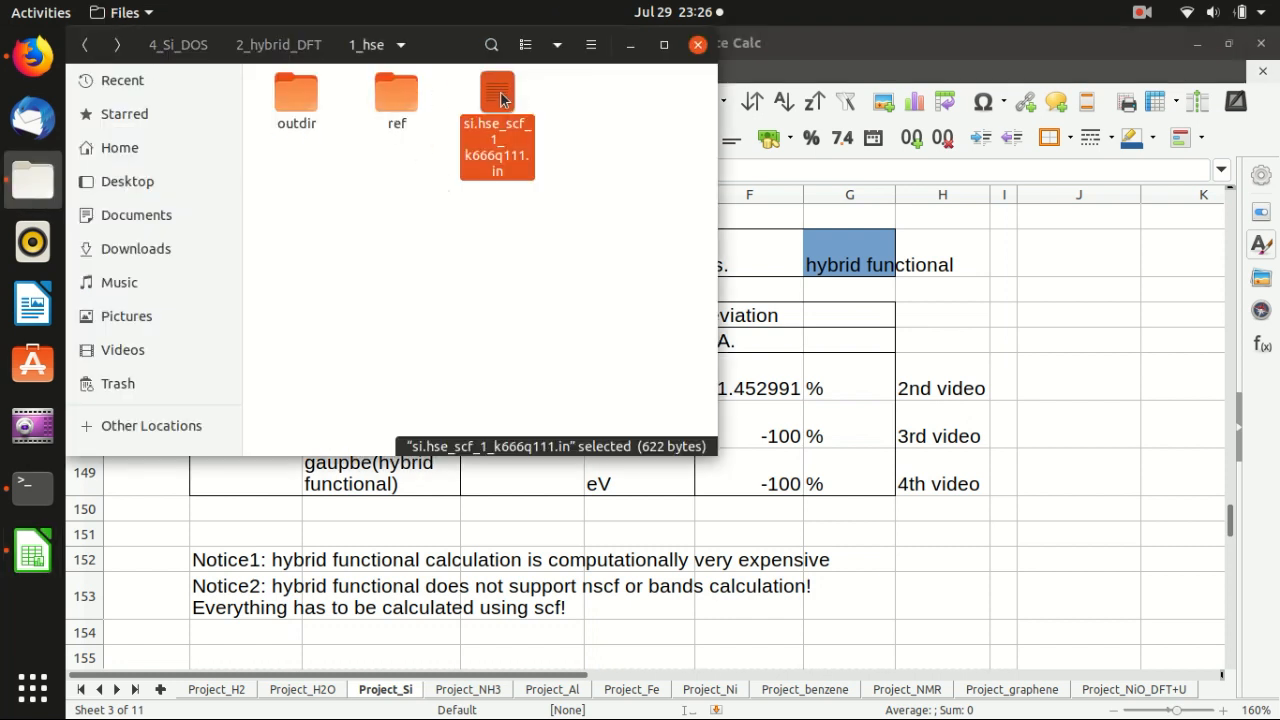
- Open si.hse_scf_1_k666q111.in in gedit to view its input_dft, gamma extrapolation and exxdiv settings
{"action": "double_click", "coordinate": [497, 100]}
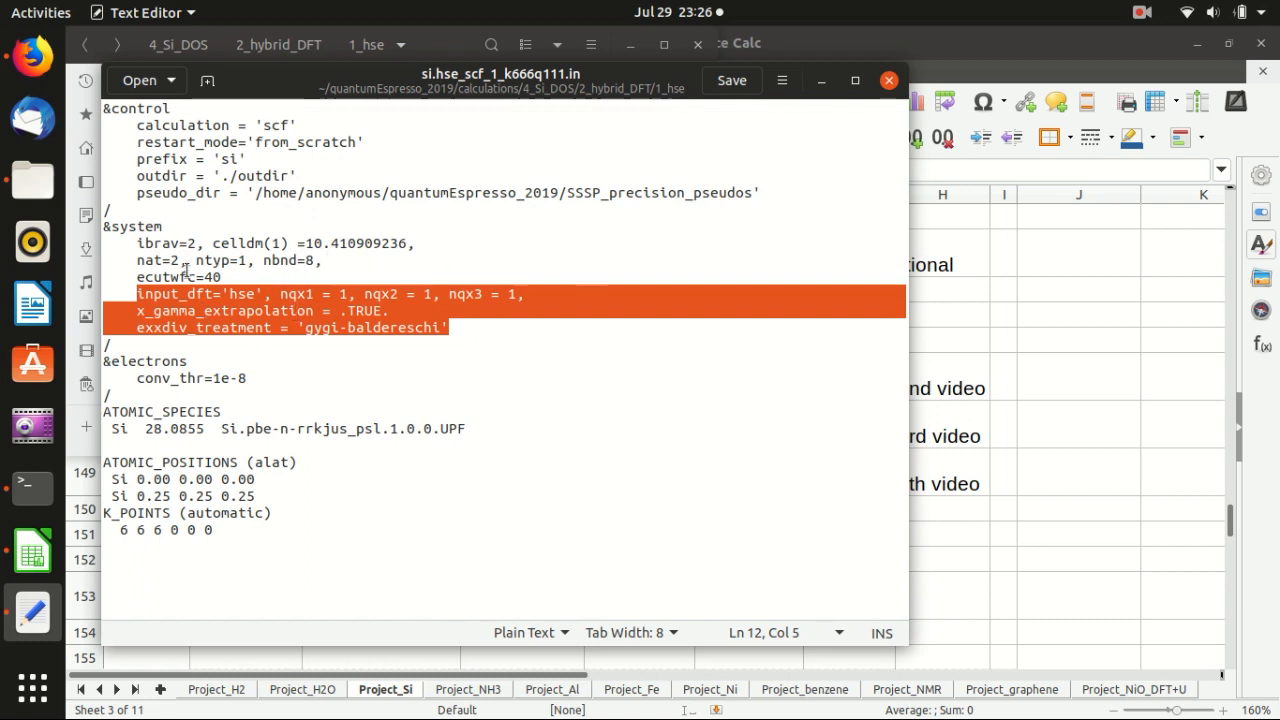
{"action": "mouse_move", "coordinate": [500, 300]}
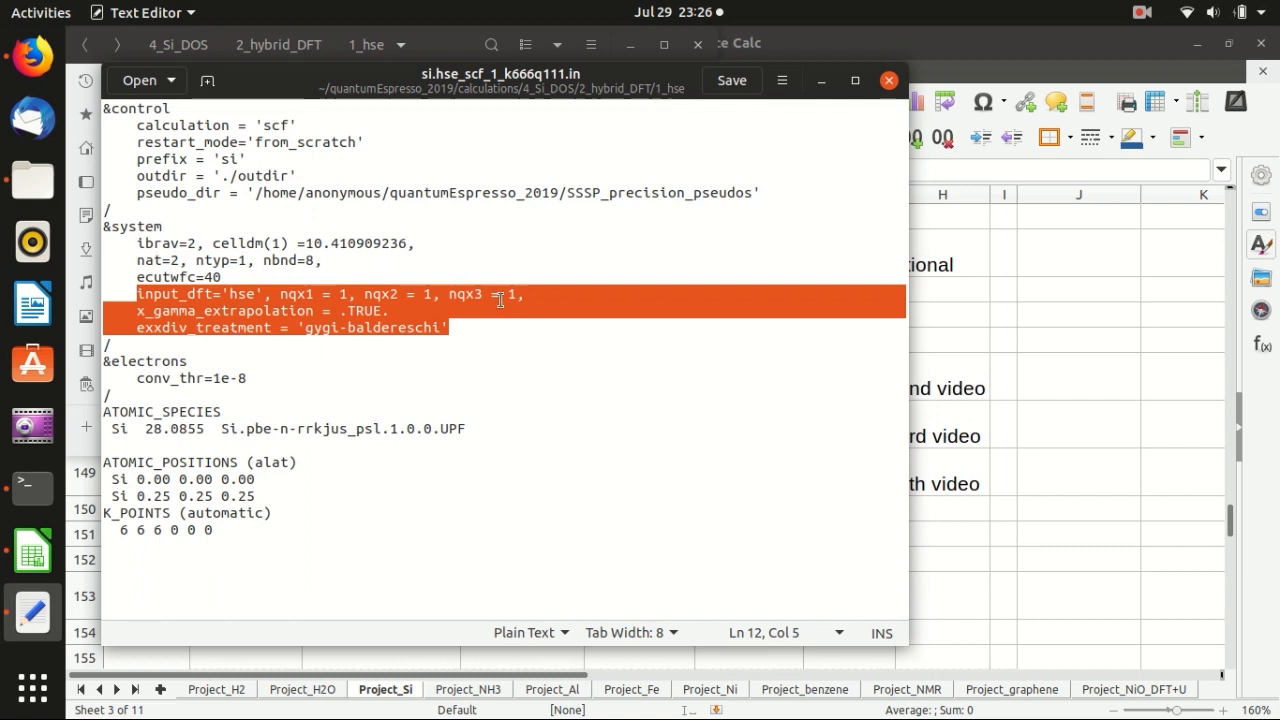
{"action": "mouse_move", "coordinate": [33, 57]}
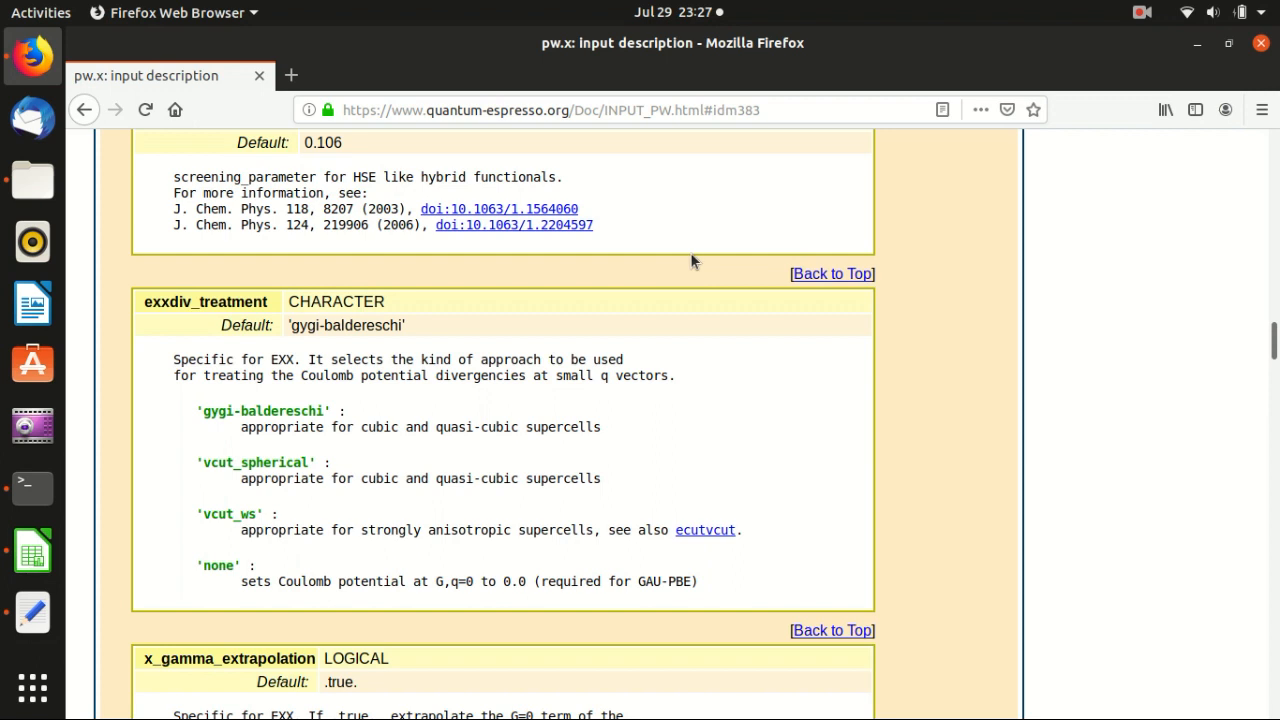
{"action": "mouse_move", "coordinate": [710, 262]}
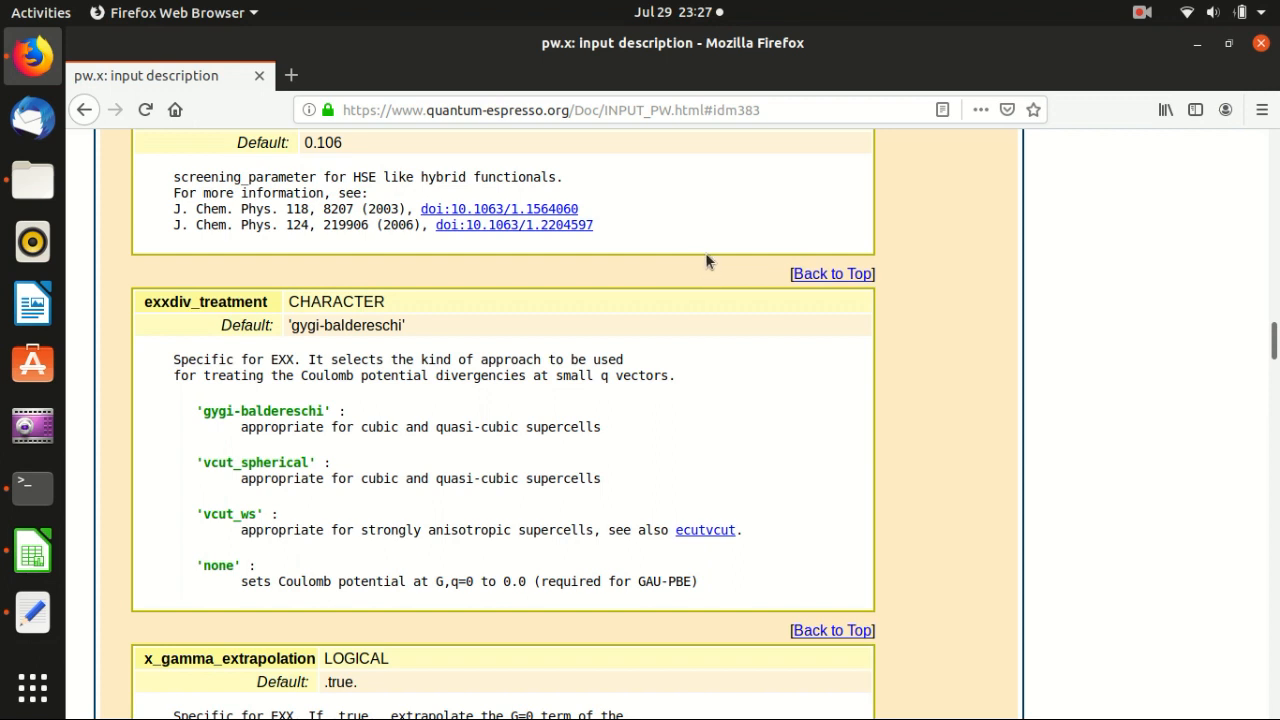
- Scroll the pw.x documentation to the exxdiv_treatment and x_gamma_extrapolation entries
{"action": "scroll", "scroll_direction": "up", "scroll_amount": 3}
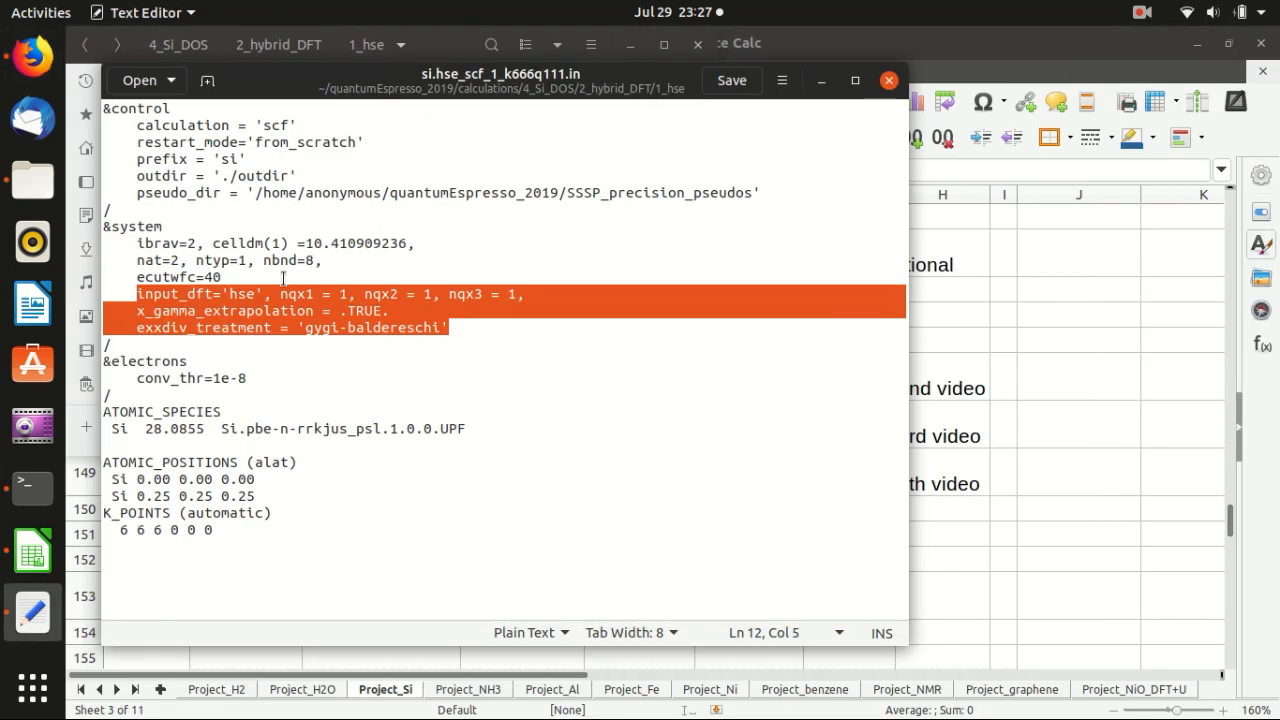
{"action": "left_click", "coordinate": [172, 294]}
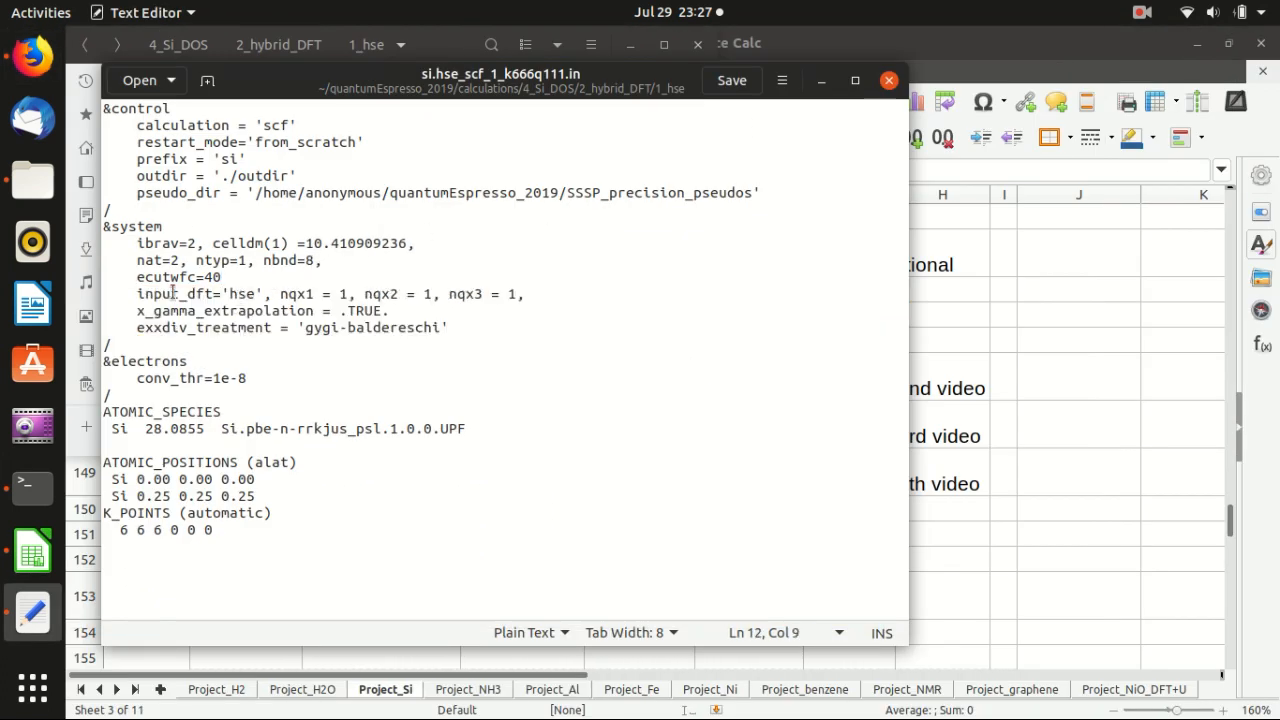
{"action": "double_click", "coordinate": [240, 294]}
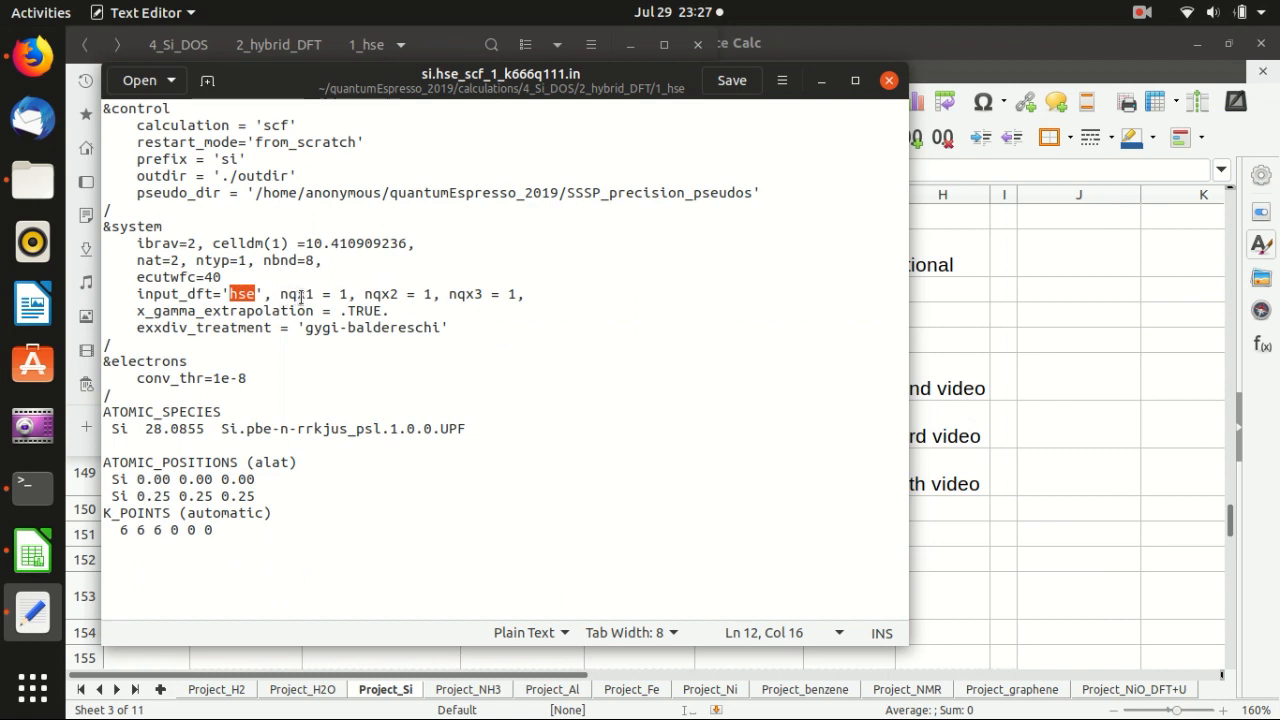
{"action": "left_click", "coordinate": [283, 294]}
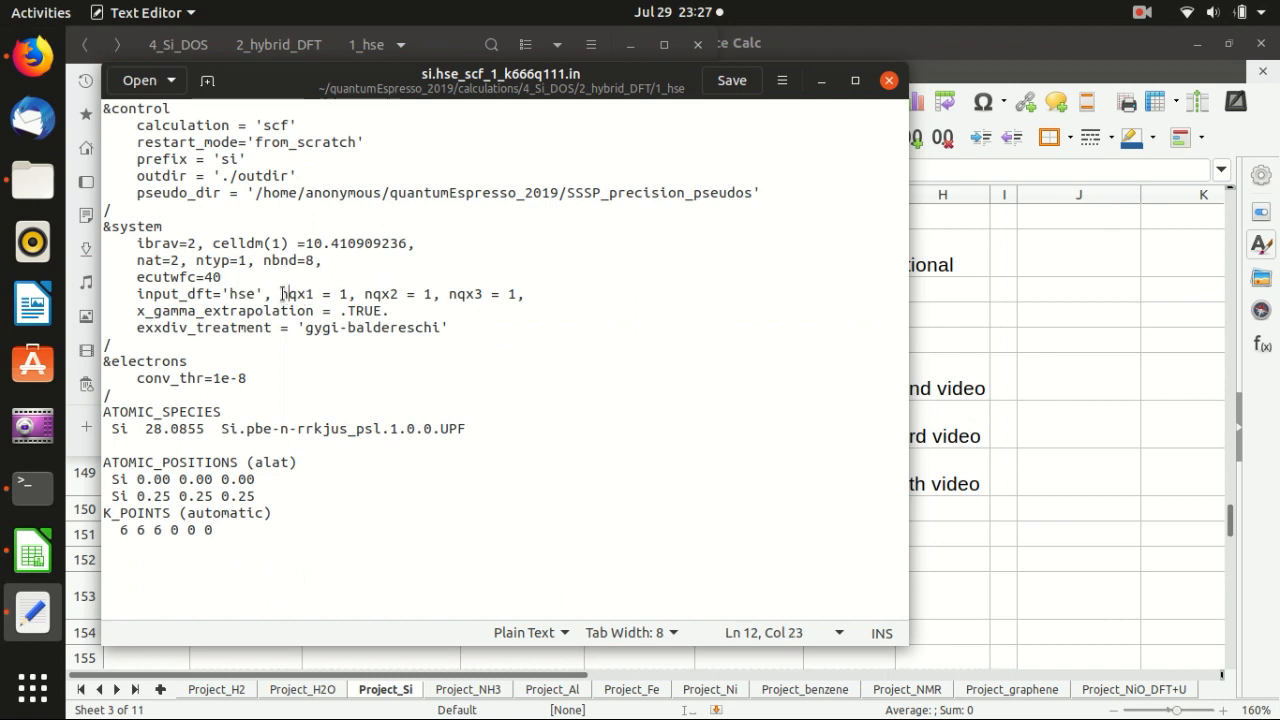
{"action": "left_click_drag", "start_coordinate": [280, 293], "coordinate": [522, 293]}
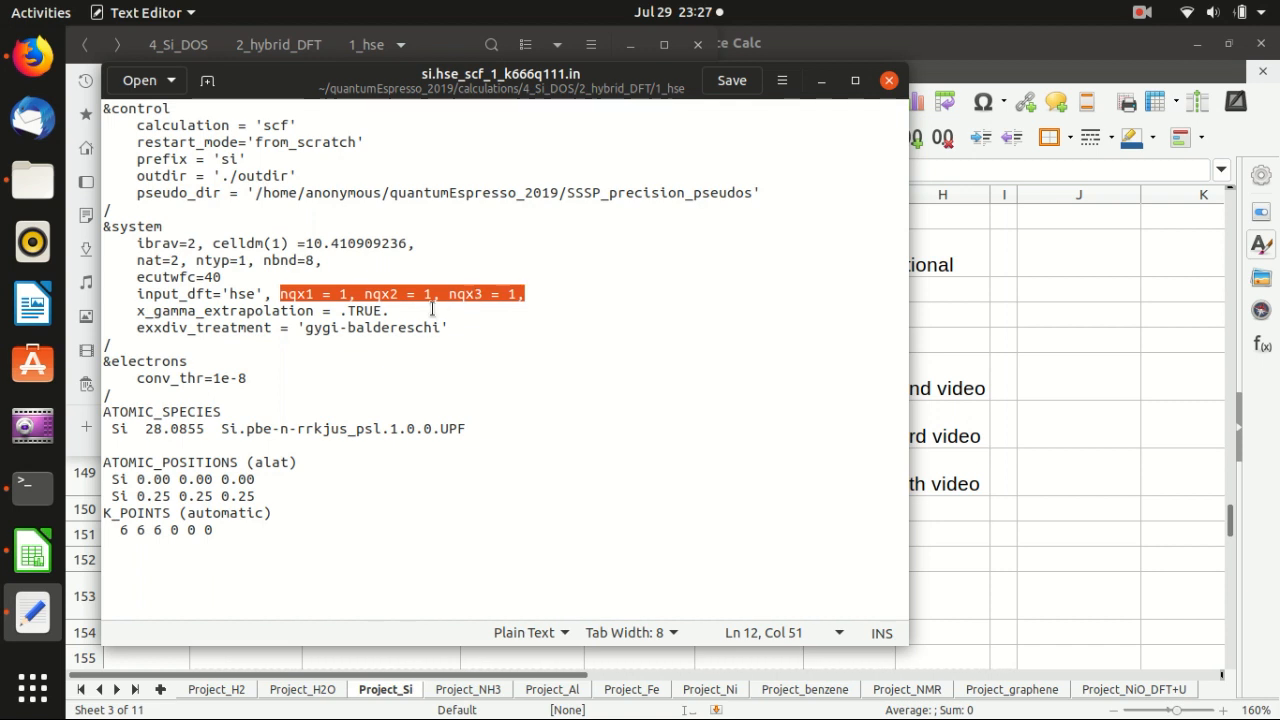
{"action": "mouse_move", "coordinate": [425, 320]}
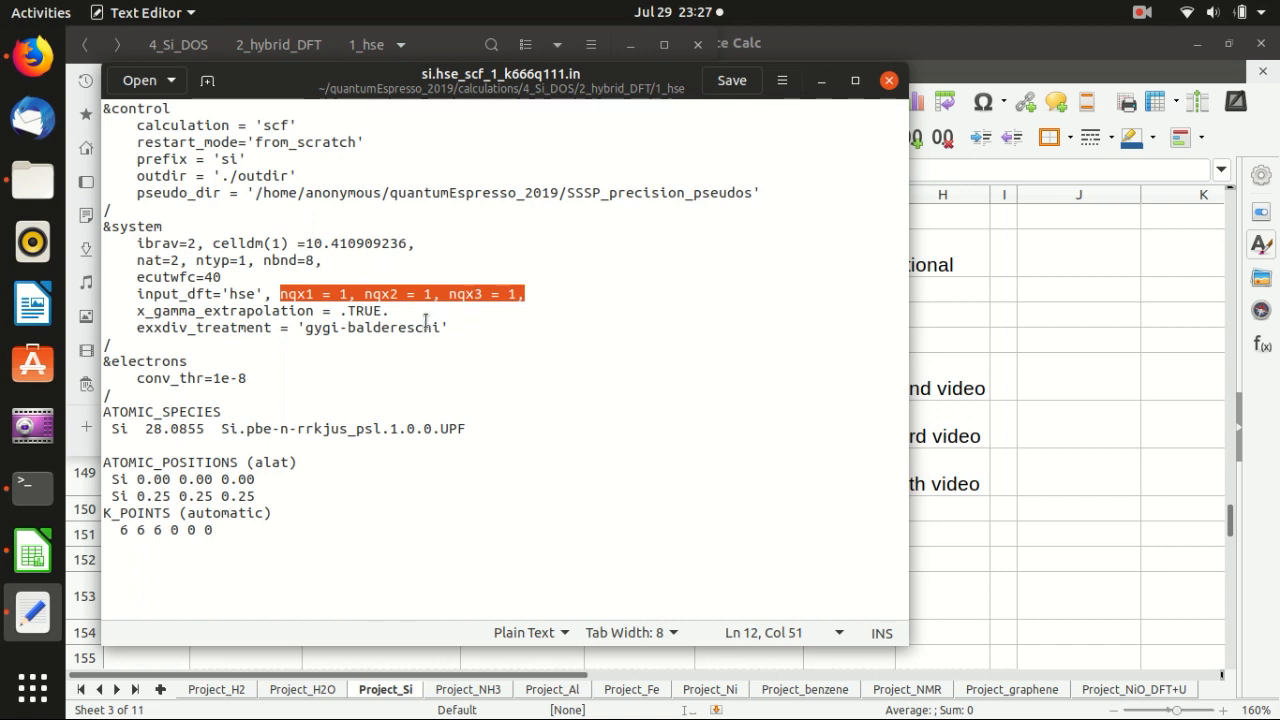
{"action": "mouse_move", "coordinate": [354, 345]}
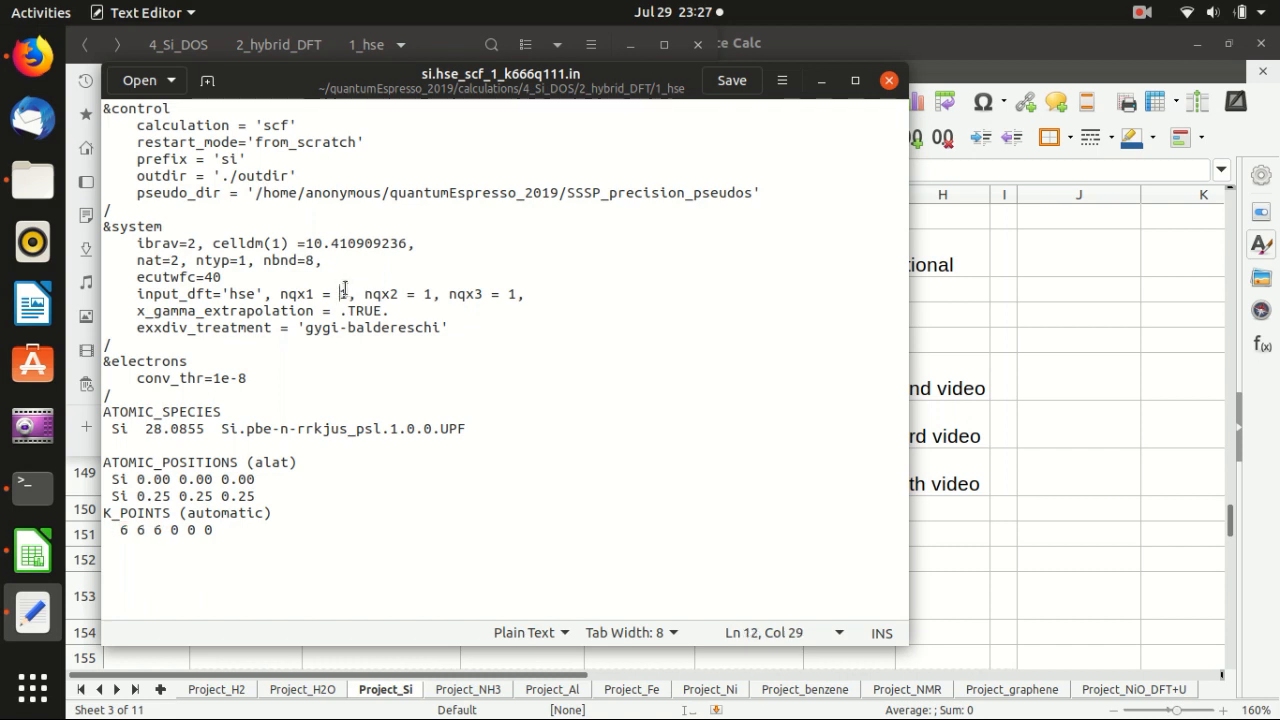
{"action": "left_click_drag", "start_coordinate": [340, 294], "coordinate": [518, 294]}
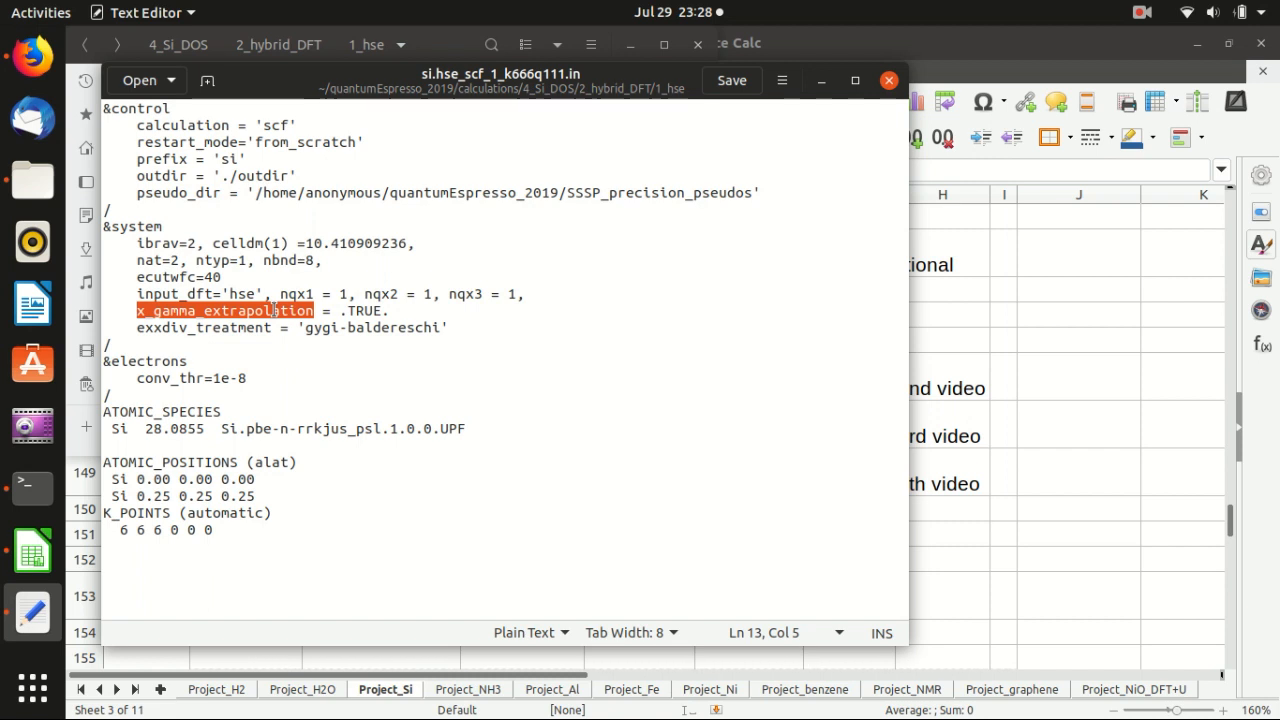
{"action": "left_click", "coordinate": [235, 327]}
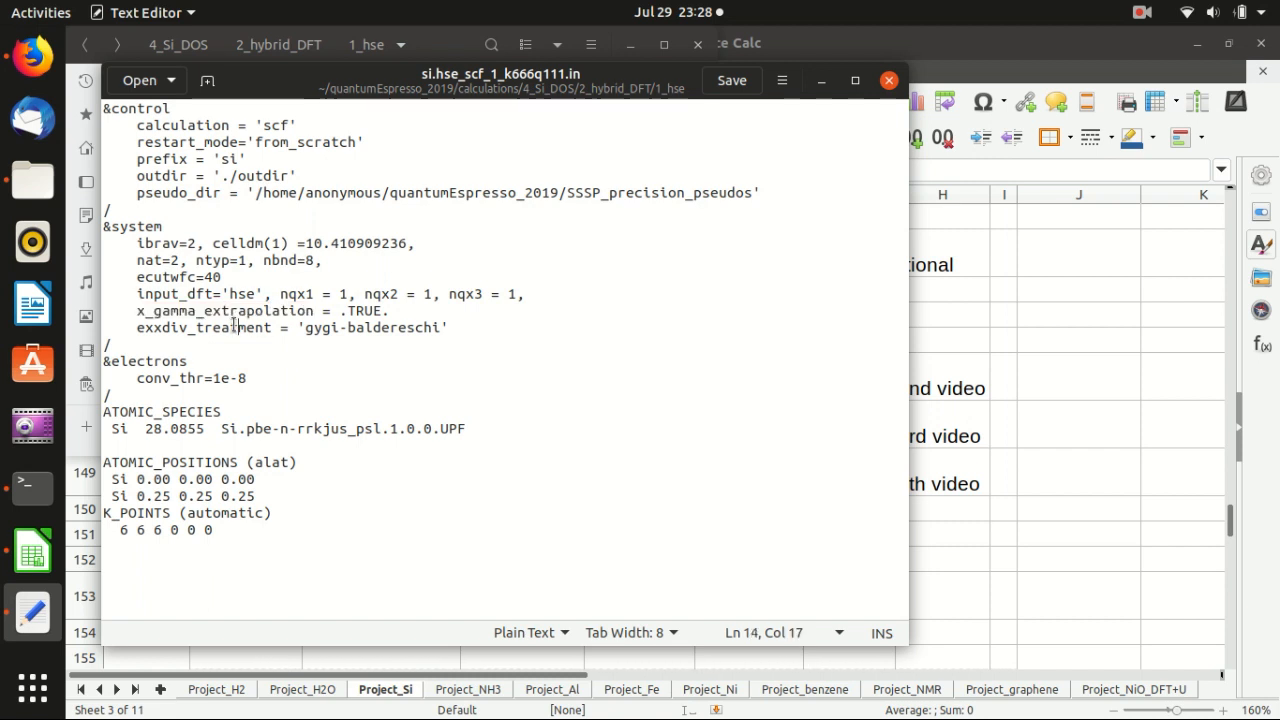
{"action": "double_click", "coordinate": [223, 310]}
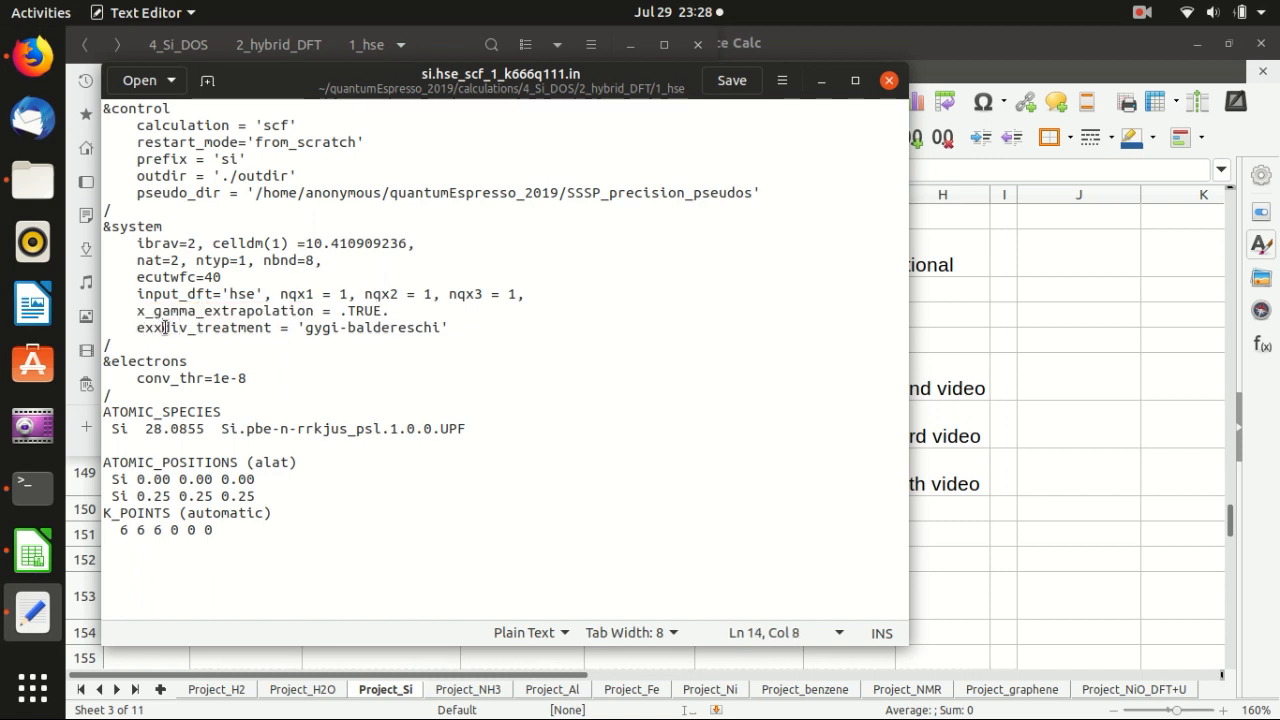
{"action": "double_click", "coordinate": [148, 327]}
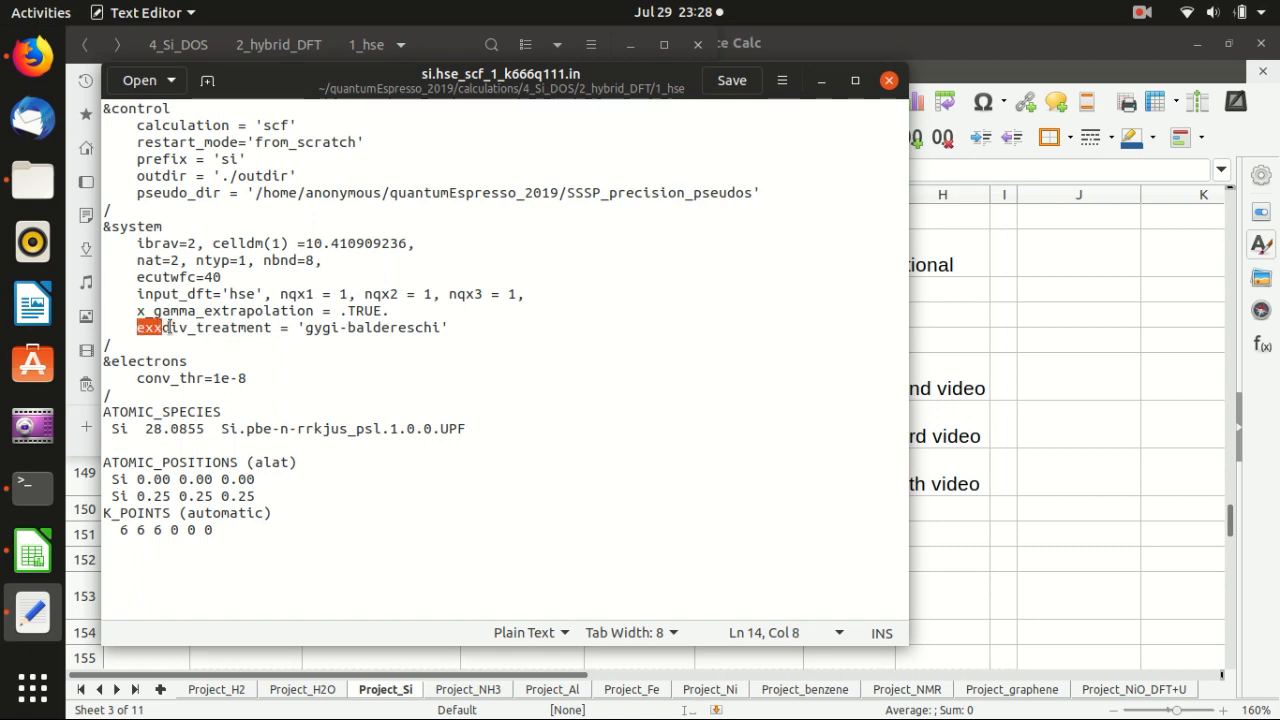
{"action": "double_click", "coordinate": [205, 327]}
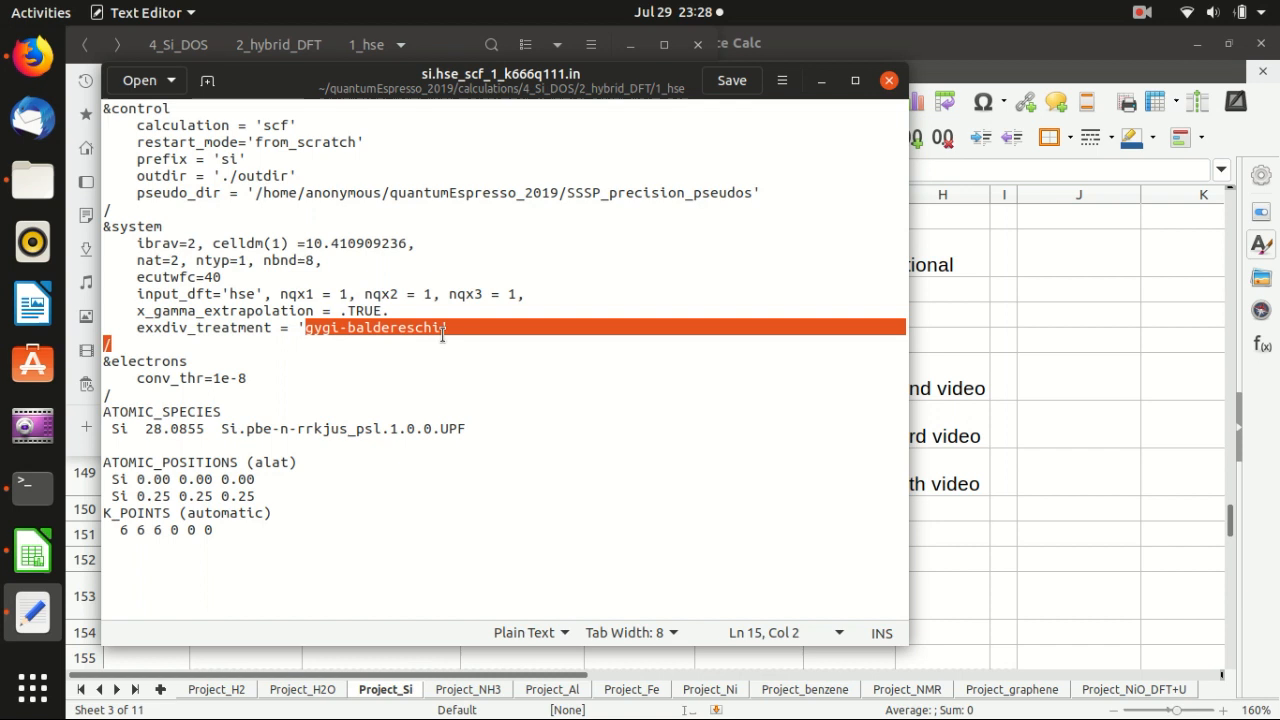
{"action": "left_click", "coordinate": [446, 327]}
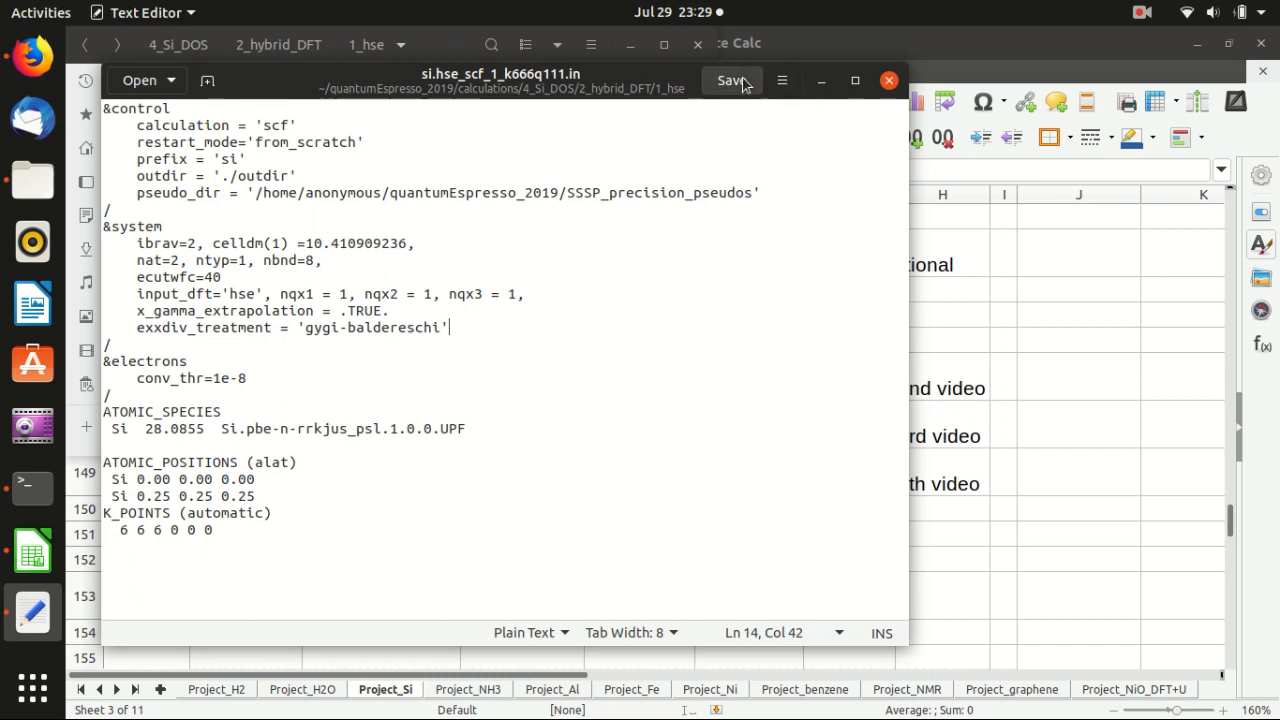
- Save the HSE input and launch 'mpirun -np 2 pw.x' writing si.hse_scf_1_k666q111.out
{"action": "left_click", "coordinate": [731, 80]}
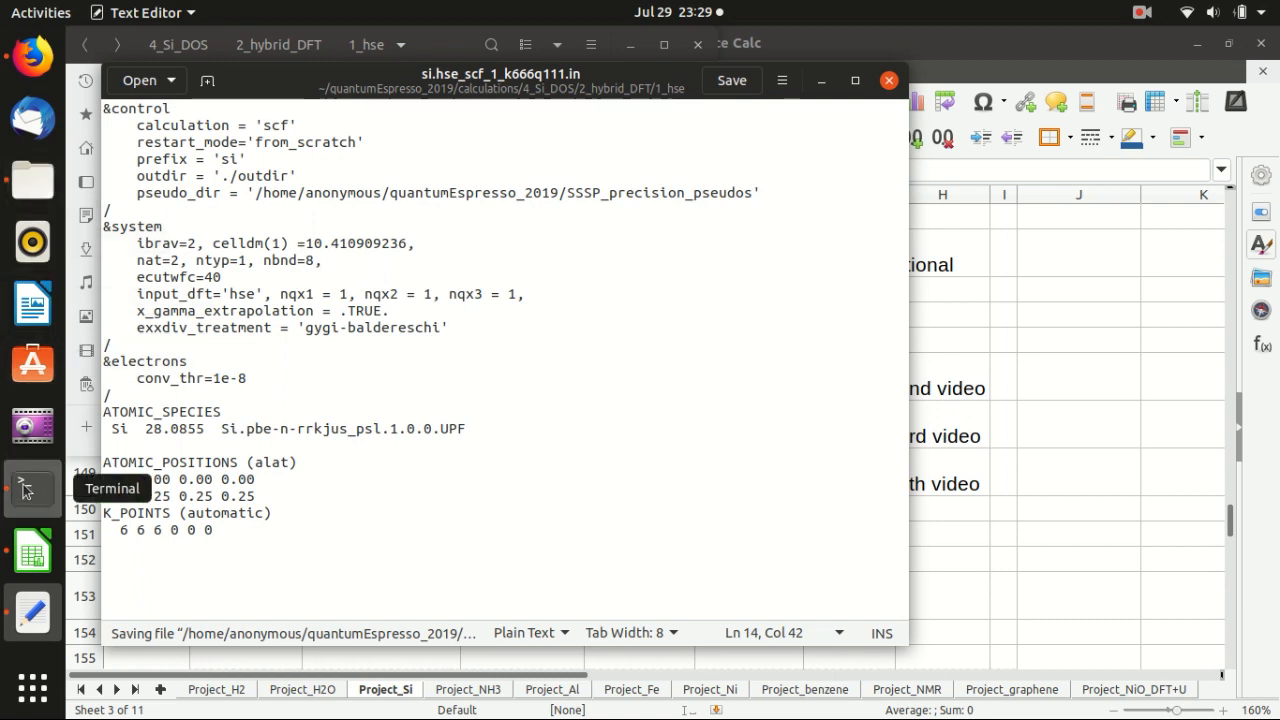
{"action": "left_click", "coordinate": [24, 486]}
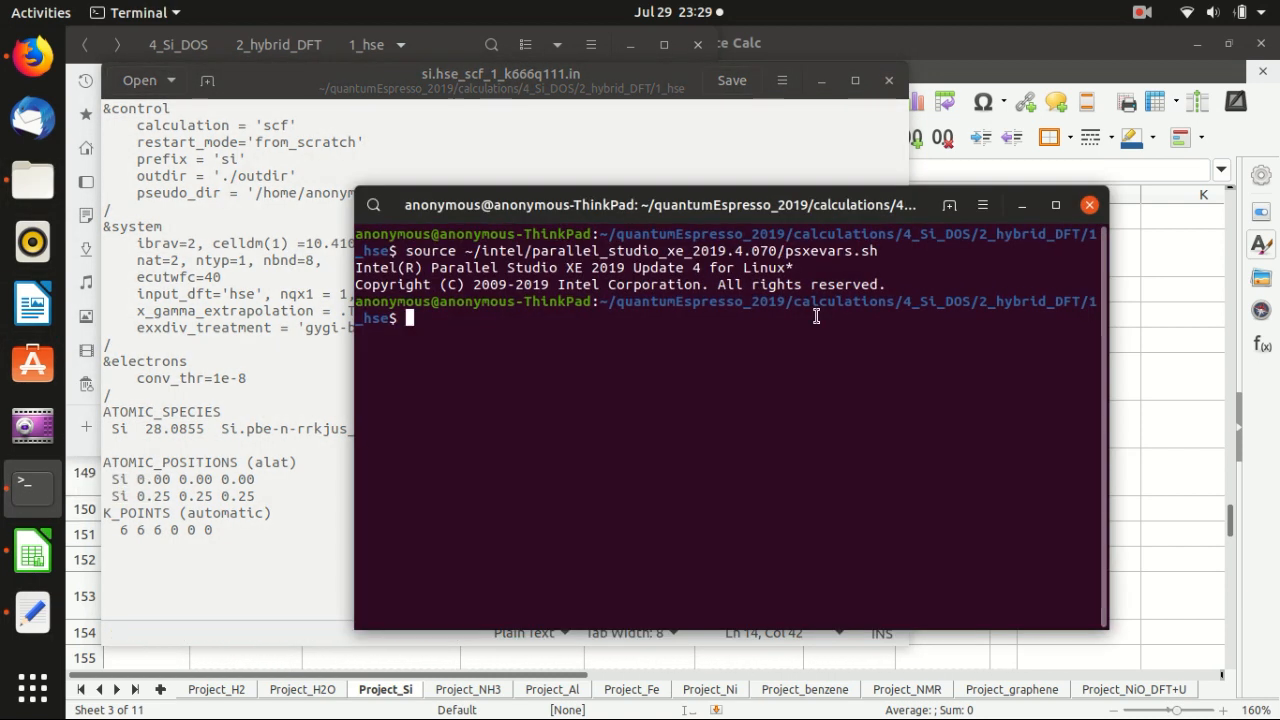
{"action": "type", "text": "mpirun -np 2 ~/quantumEspresso_2019/q-e-qe-6.4.1_3_Intel/bin/pw.x -inp si.hse_scf_1_k666q111.in > si.hse_scf_1_k666q111.out"}
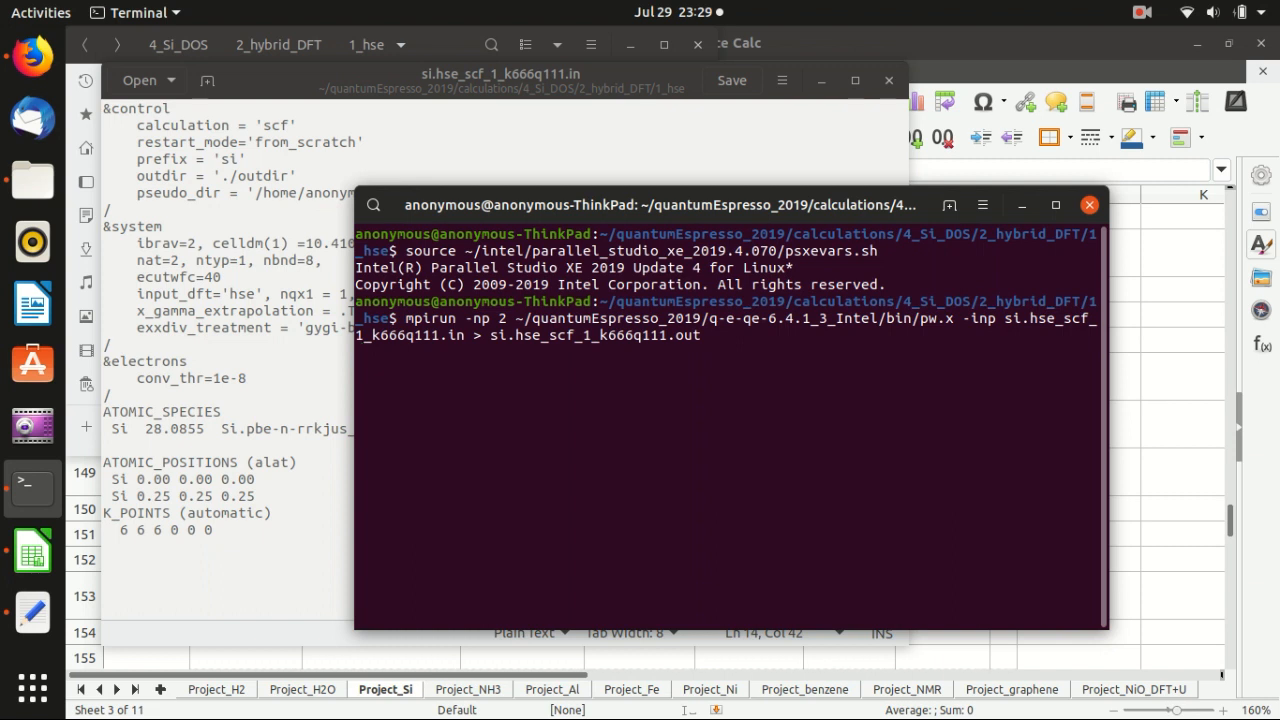
{"action": "key", "text": "Return"}
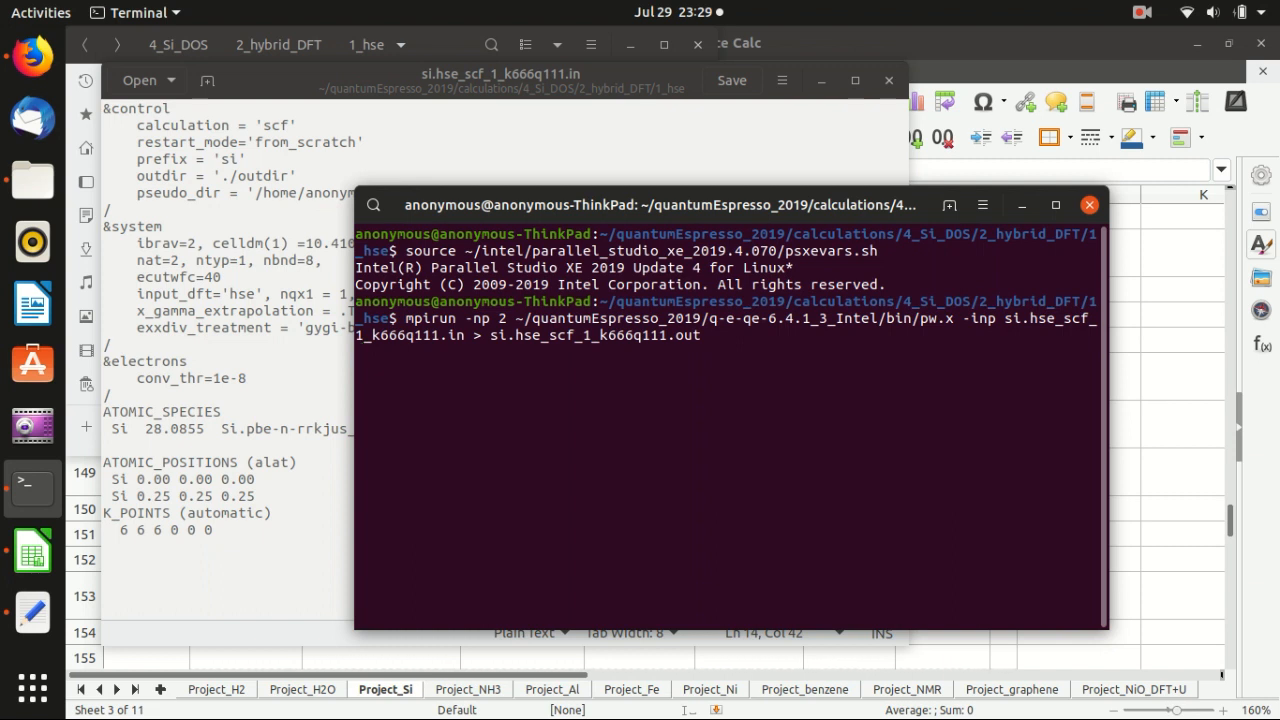
{"action": "key", "text": "Return"}
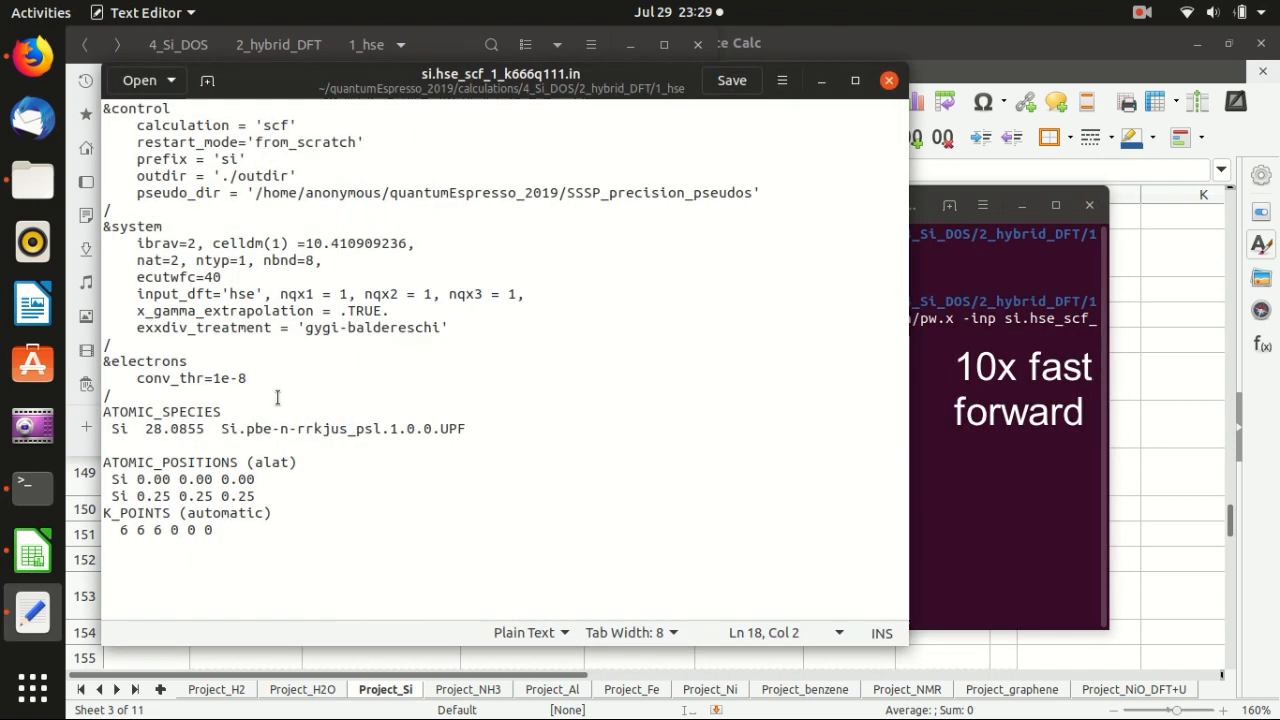
- Close si.hse_scf_1_k666q111.in in gedit, leaving the 1_hse folder visible
{"action": "double_click", "coordinate": [130, 530]}
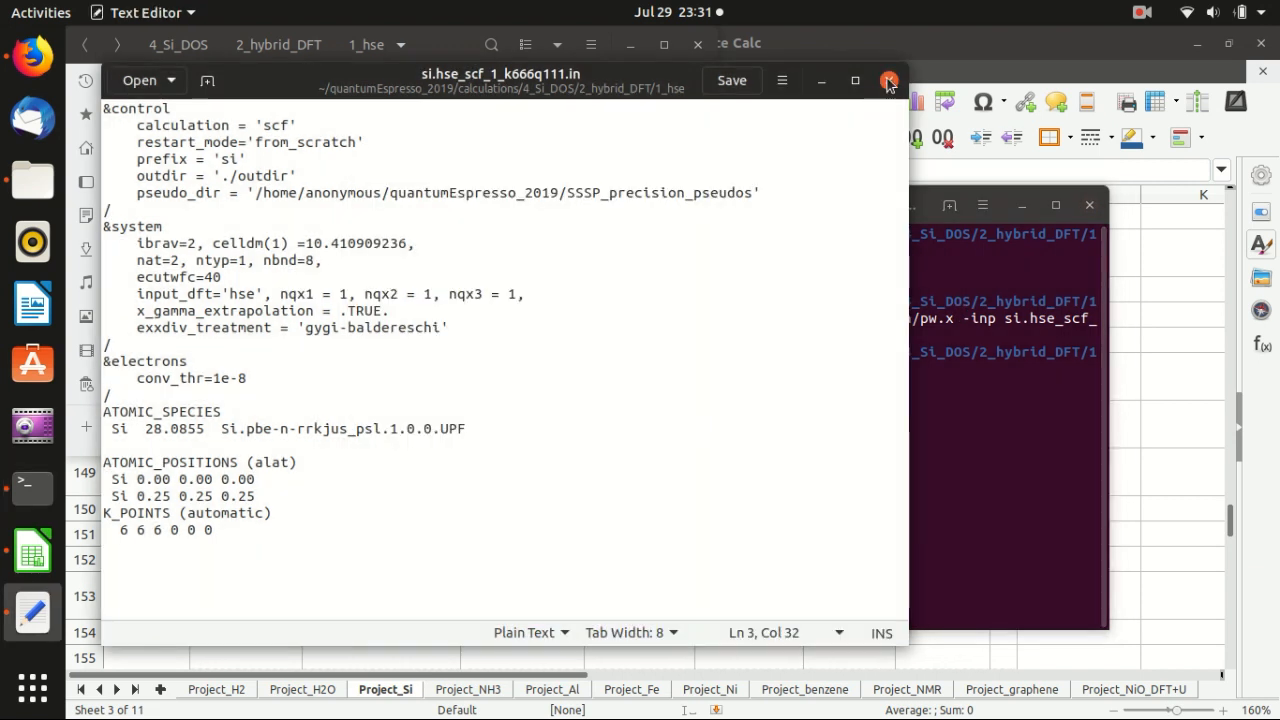
{"action": "left_click", "coordinate": [887, 80]}
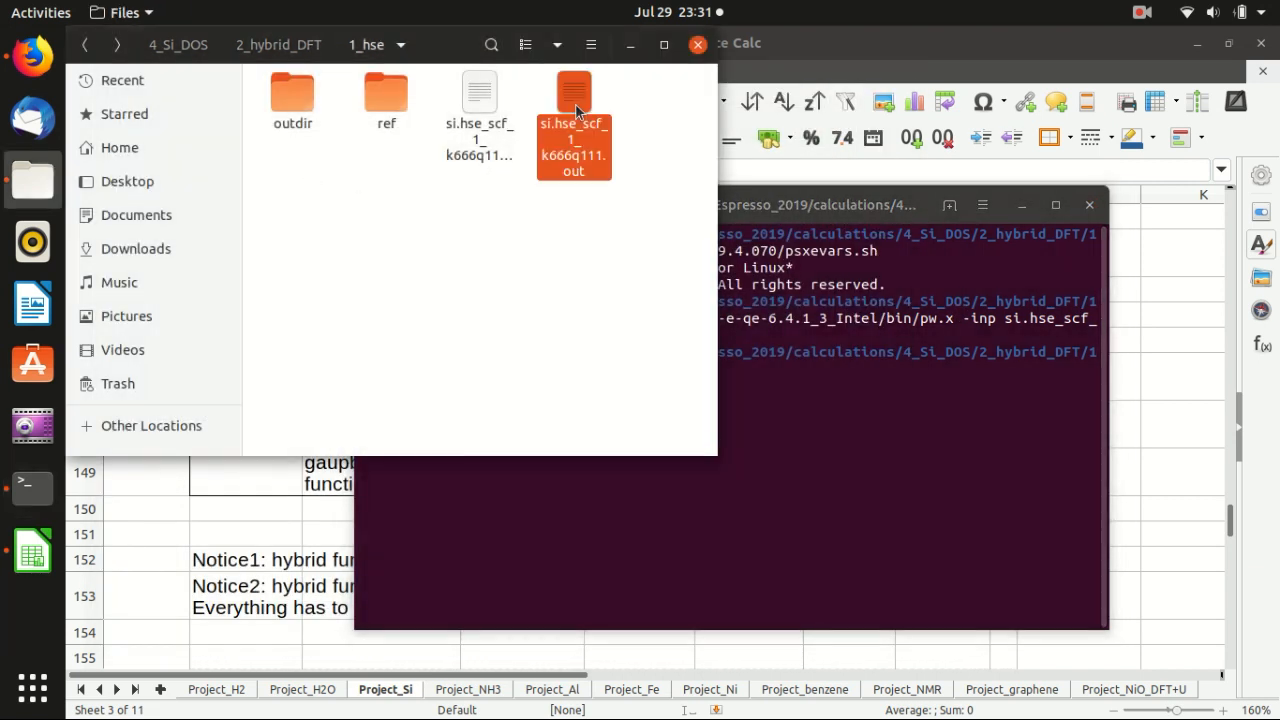
- Find the 4.7449 and 7.3103 eV band edges in the k666q111 output, then reopen its input
{"action": "double_click", "coordinate": [573, 120]}
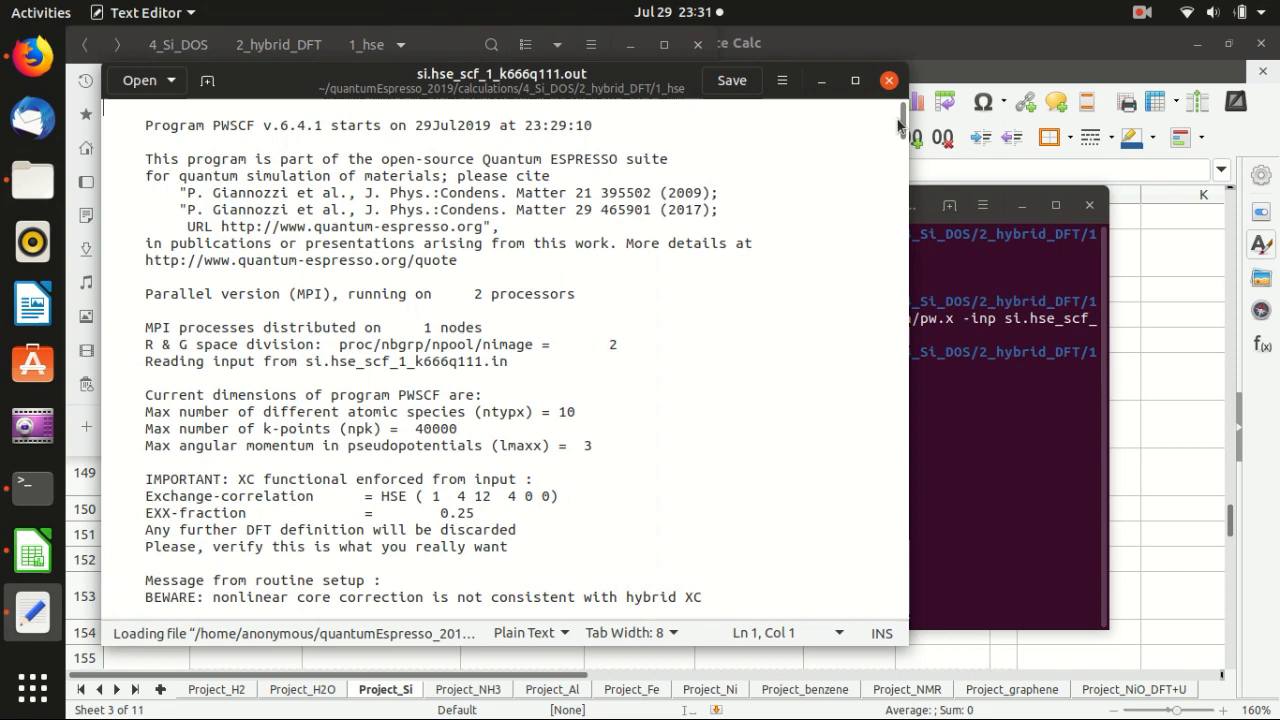
{"action": "scroll", "scroll_direction": "down", "scroll_amount": 3}
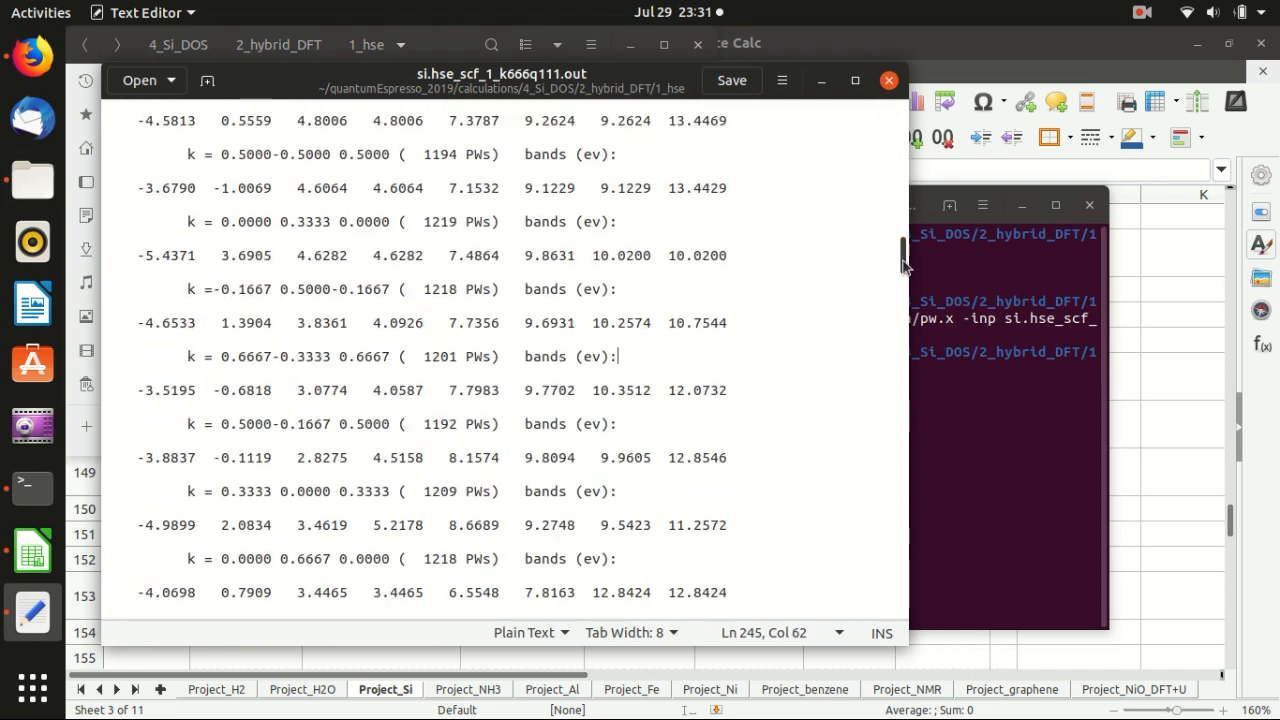
{"action": "scroll", "scroll_direction": "down", "scroll_amount": 3}
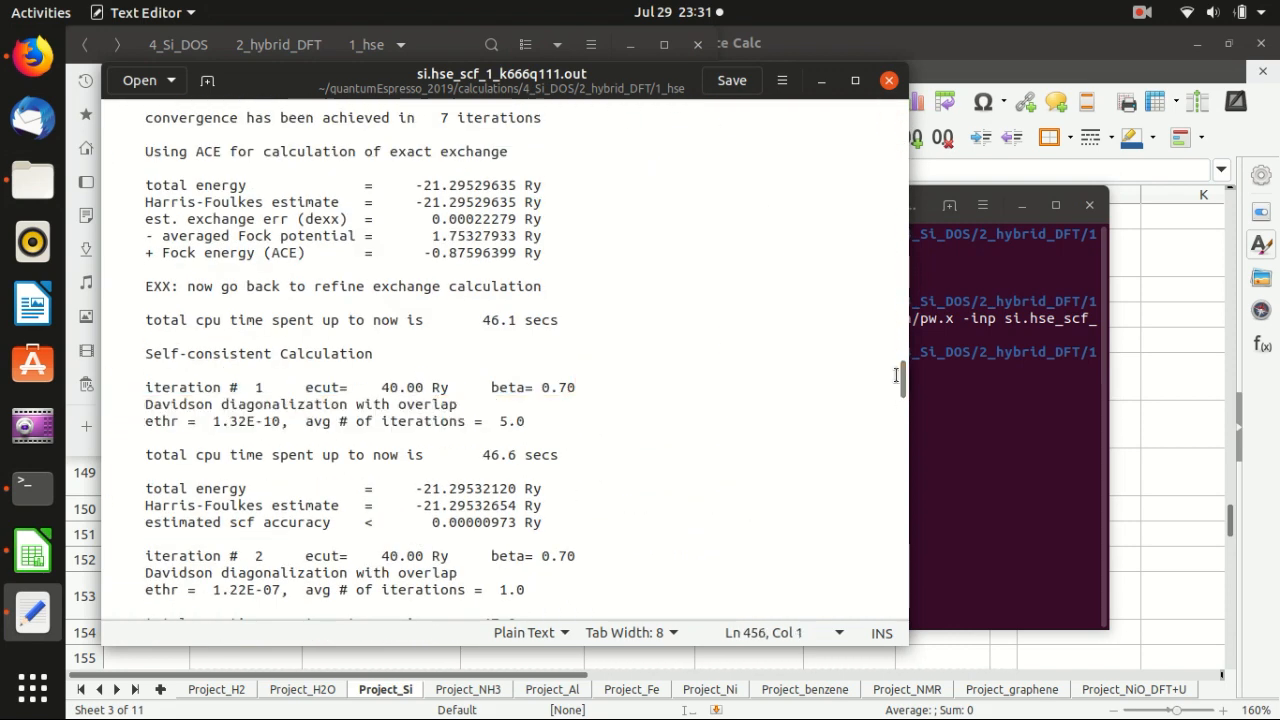
{"action": "scroll", "scroll_direction": "down", "scroll_amount": 3}
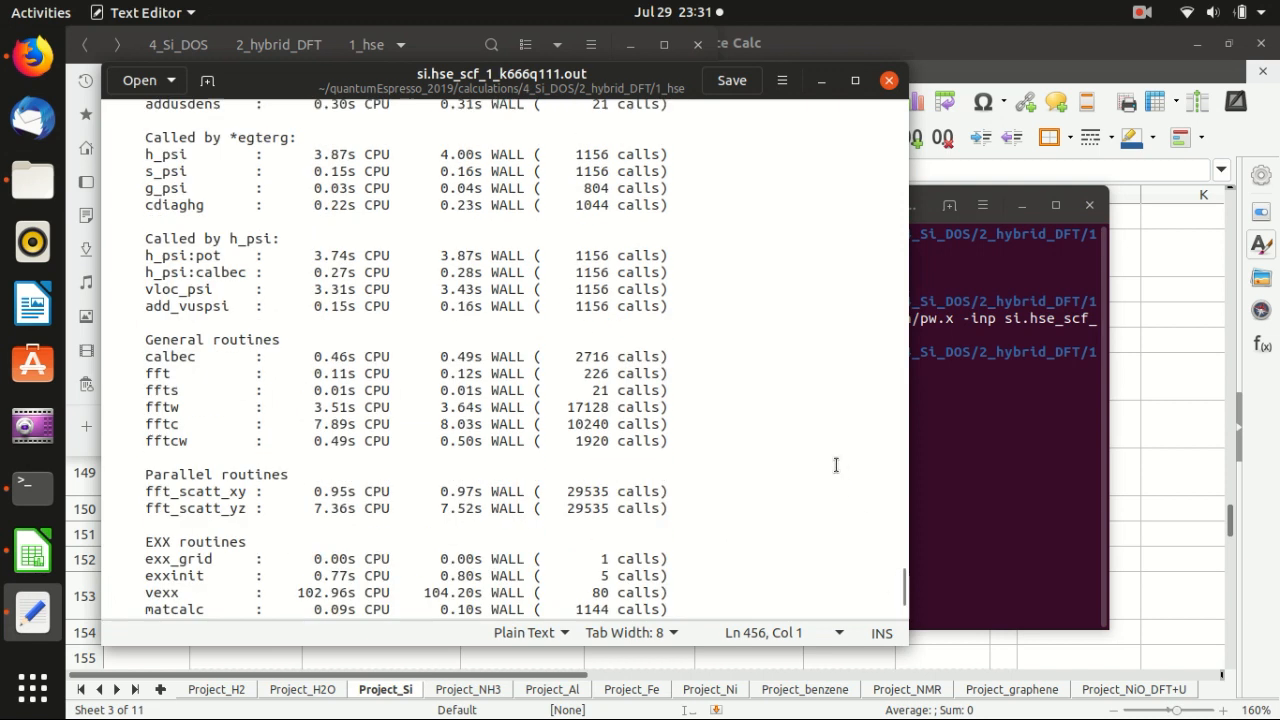
{"action": "scroll", "scroll_direction": "up", "scroll_amount": 3}
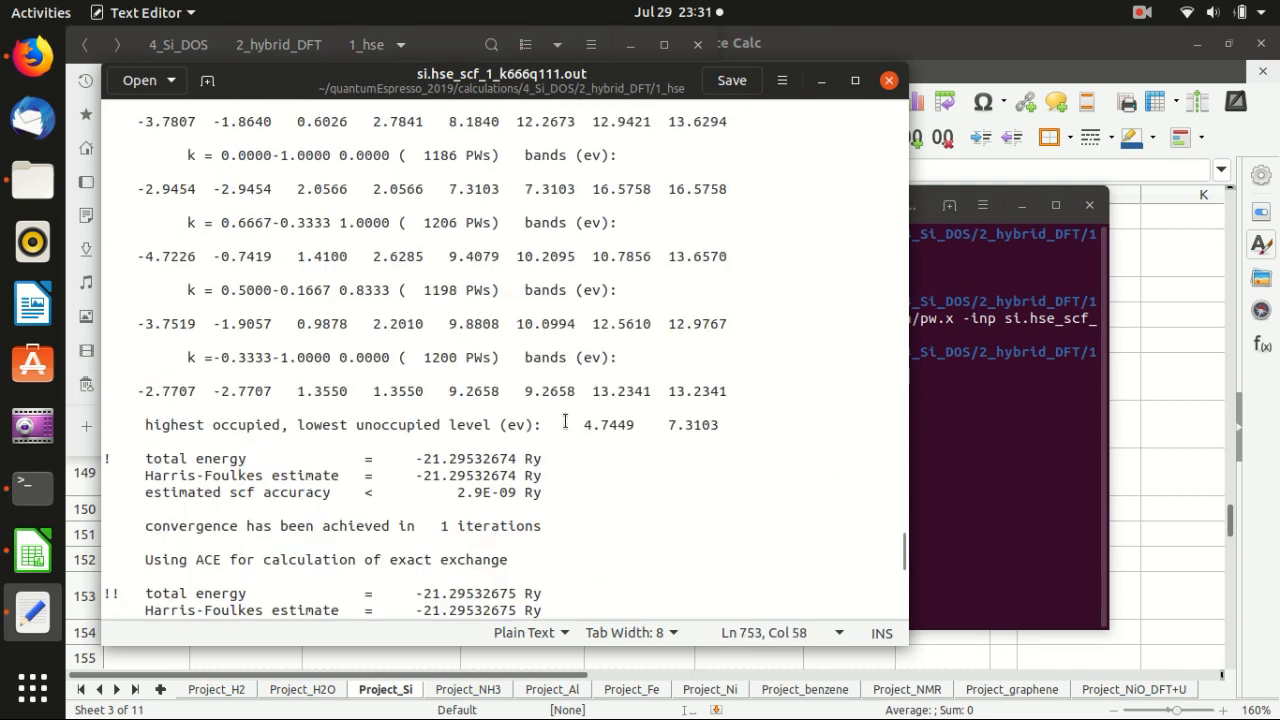
{"action": "left_click", "coordinate": [635, 425]}
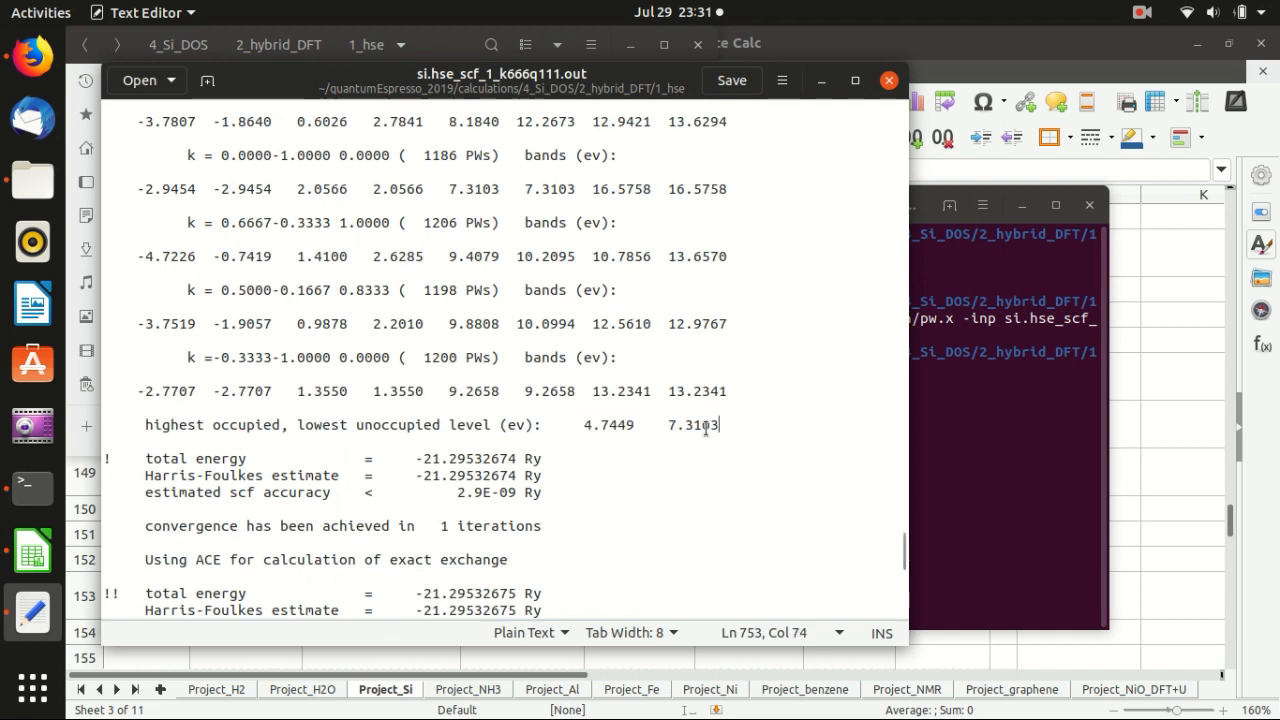
{"action": "double_click", "coordinate": [608, 424]}
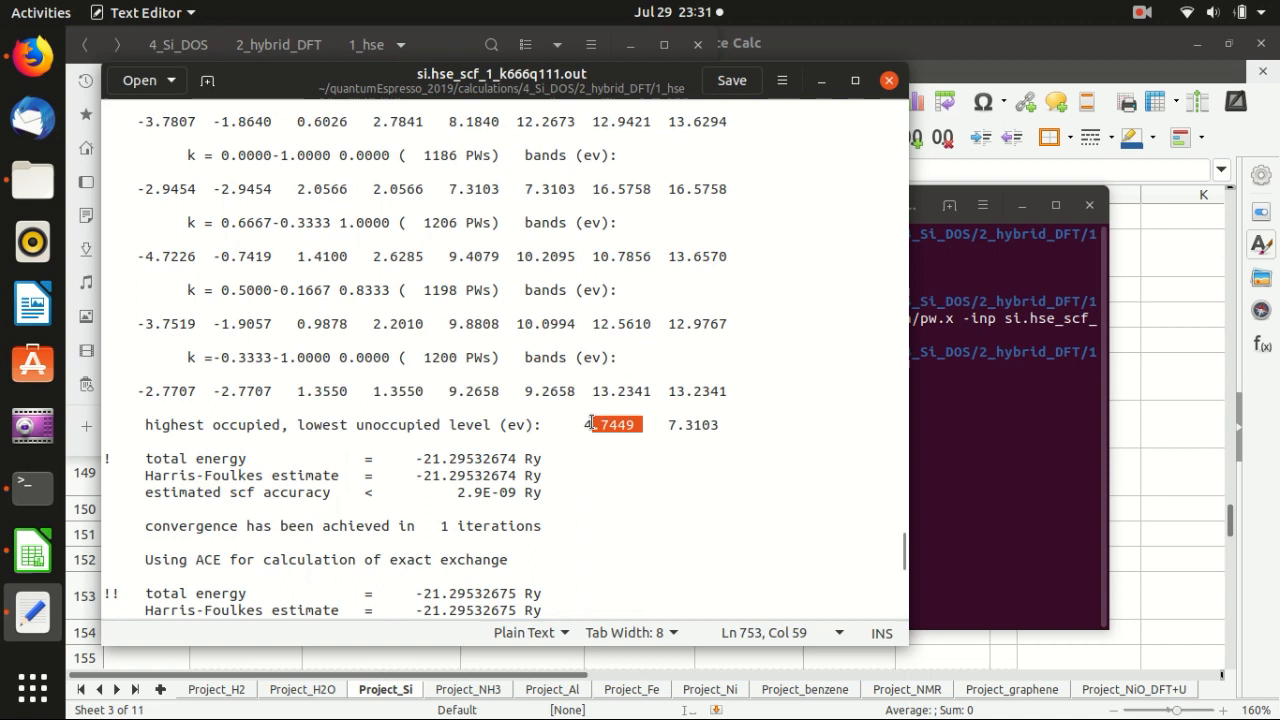
{"action": "left_click", "coordinate": [632, 424]}
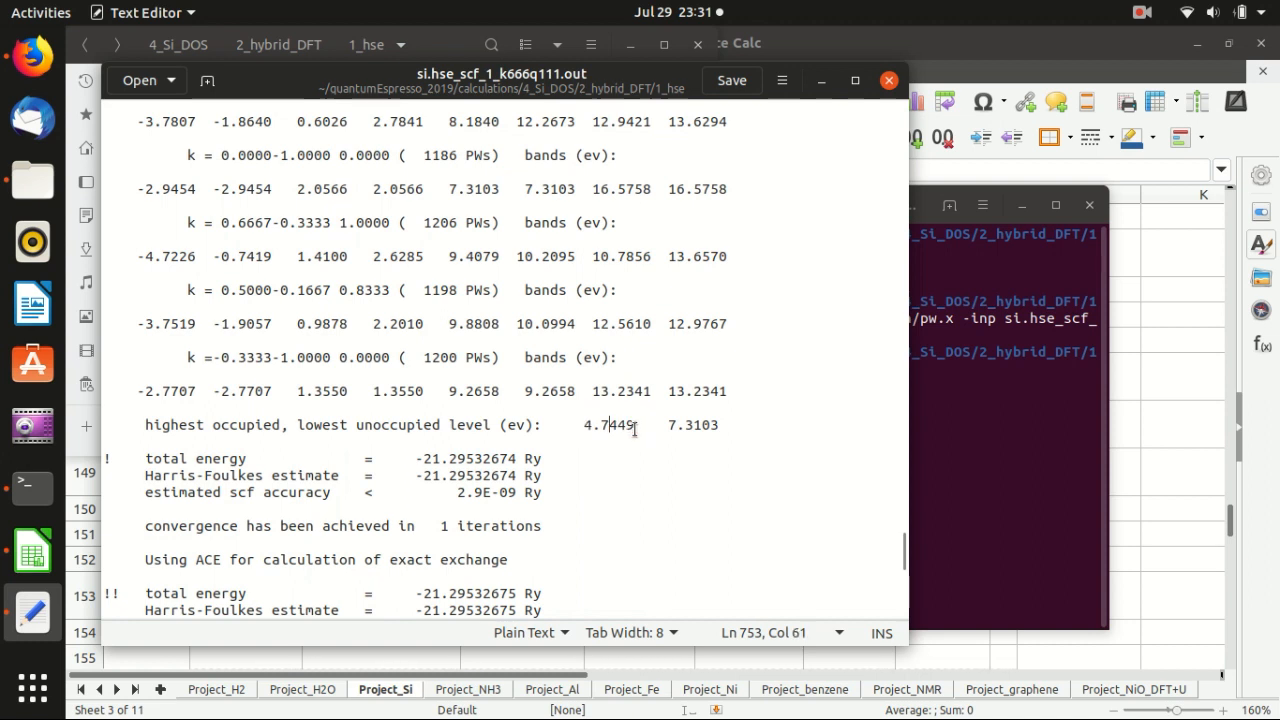
{"action": "double_click", "coordinate": [607, 425]}
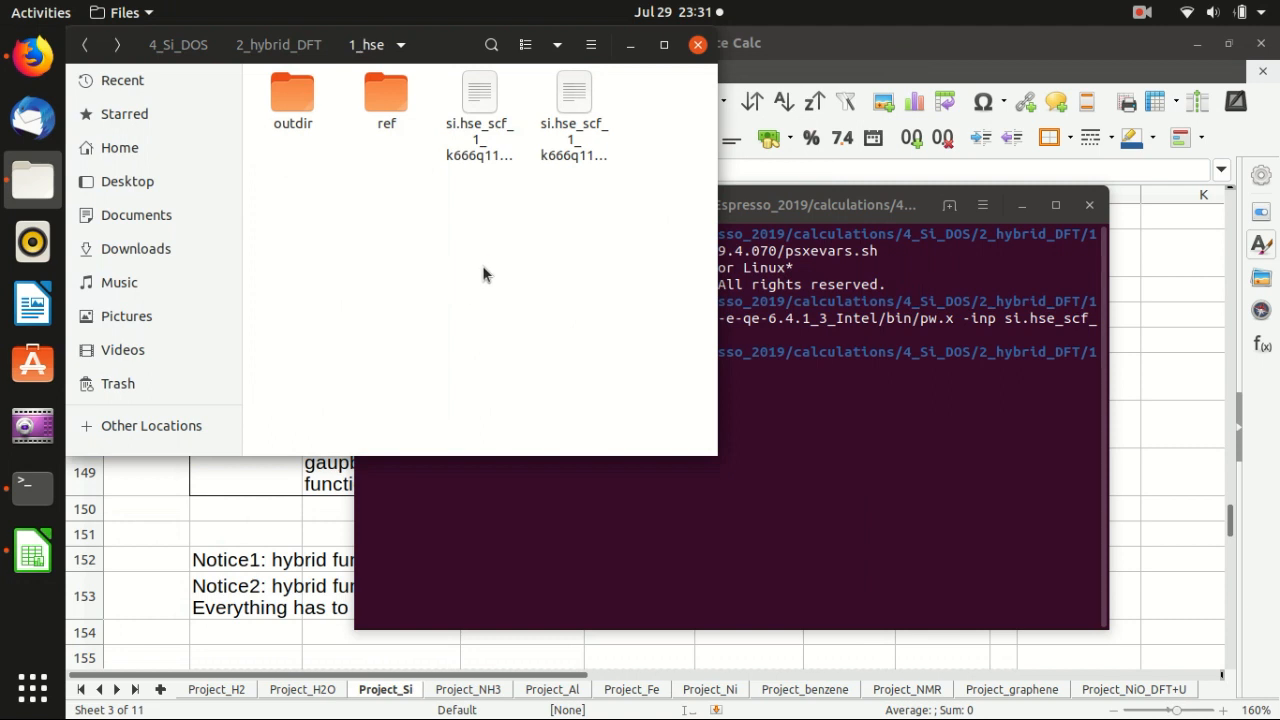
{"action": "mouse_move", "coordinate": [500, 93]}
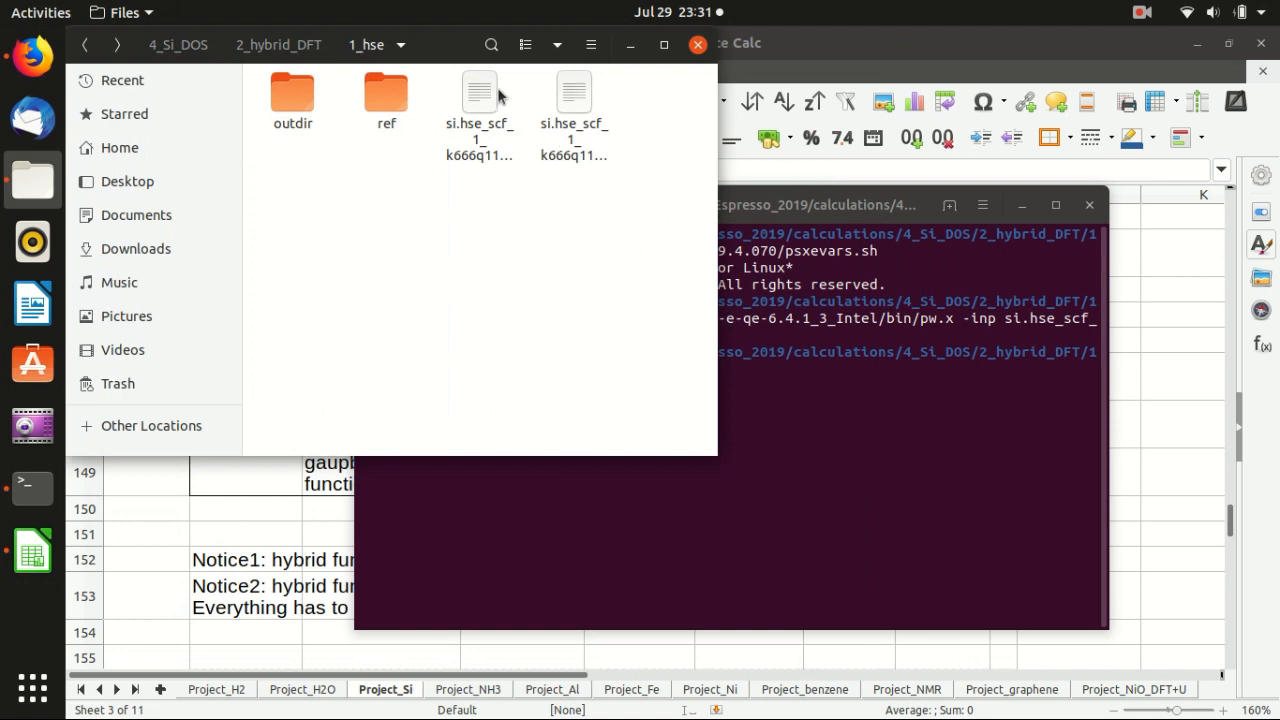
{"action": "double_click", "coordinate": [479, 90]}
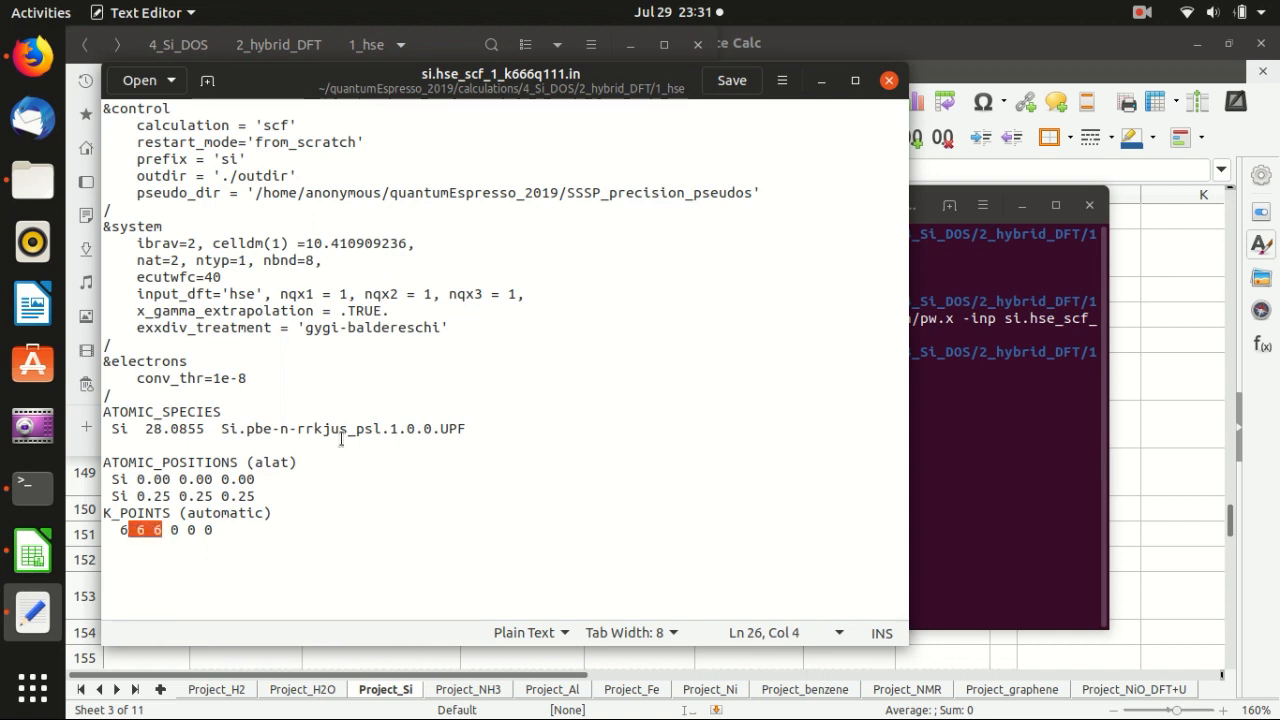
- Deselect the 6 6 6 K_POINTS values and close the k666q111 input file
{"action": "left_click", "coordinate": [390, 310]}
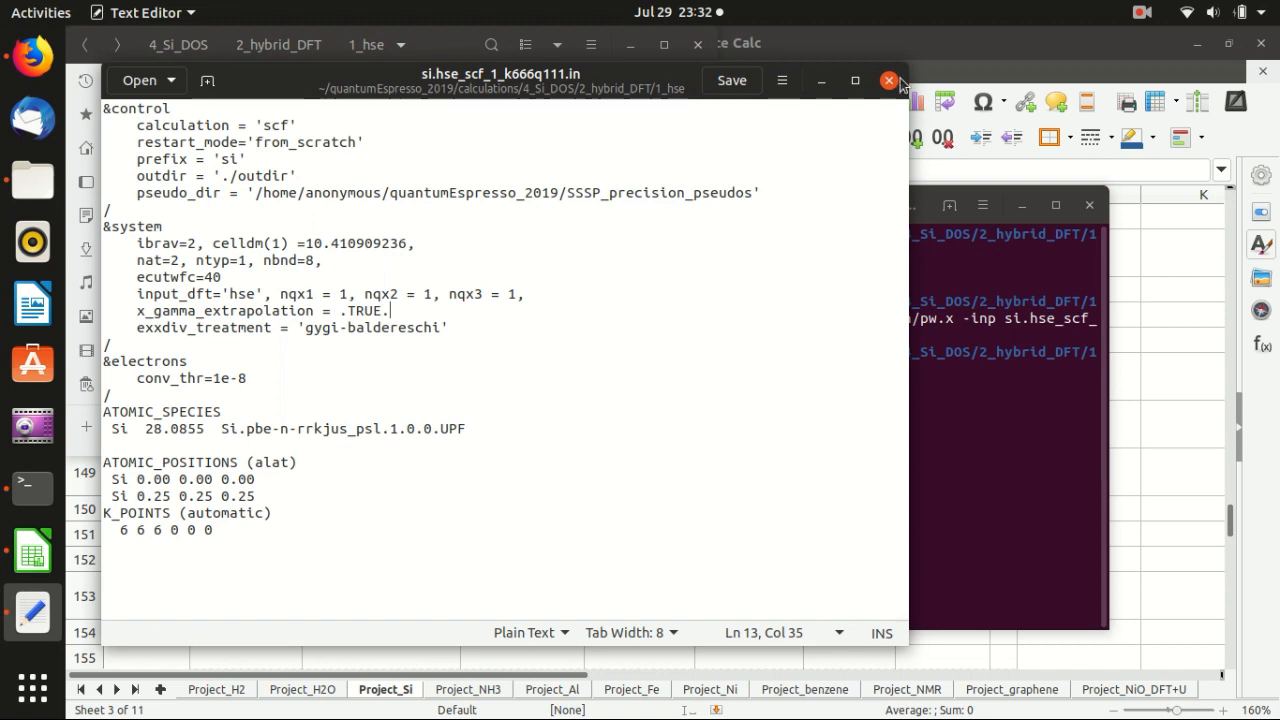
{"action": "left_click", "coordinate": [887, 80]}
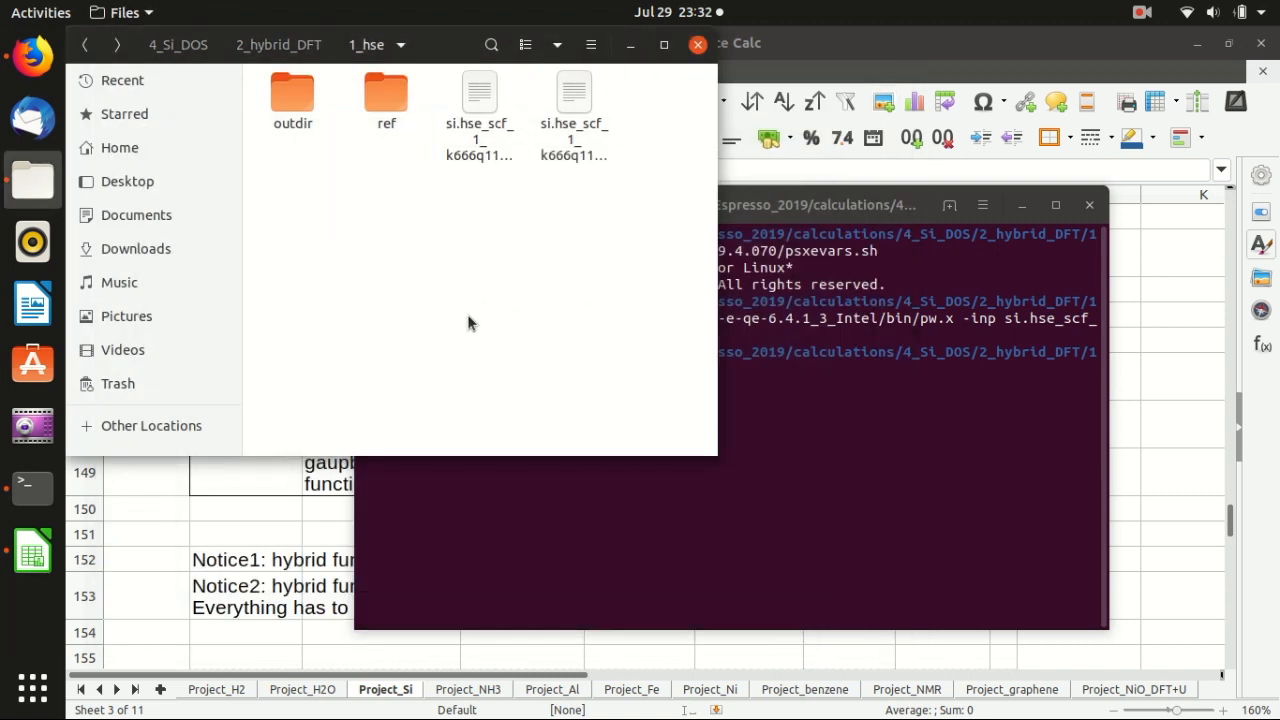
- Select all HSE run files in the 1_hse folder and pick si.hse_scf_8_k888q888.in
{"action": "key", "text": "ctrl+a"}
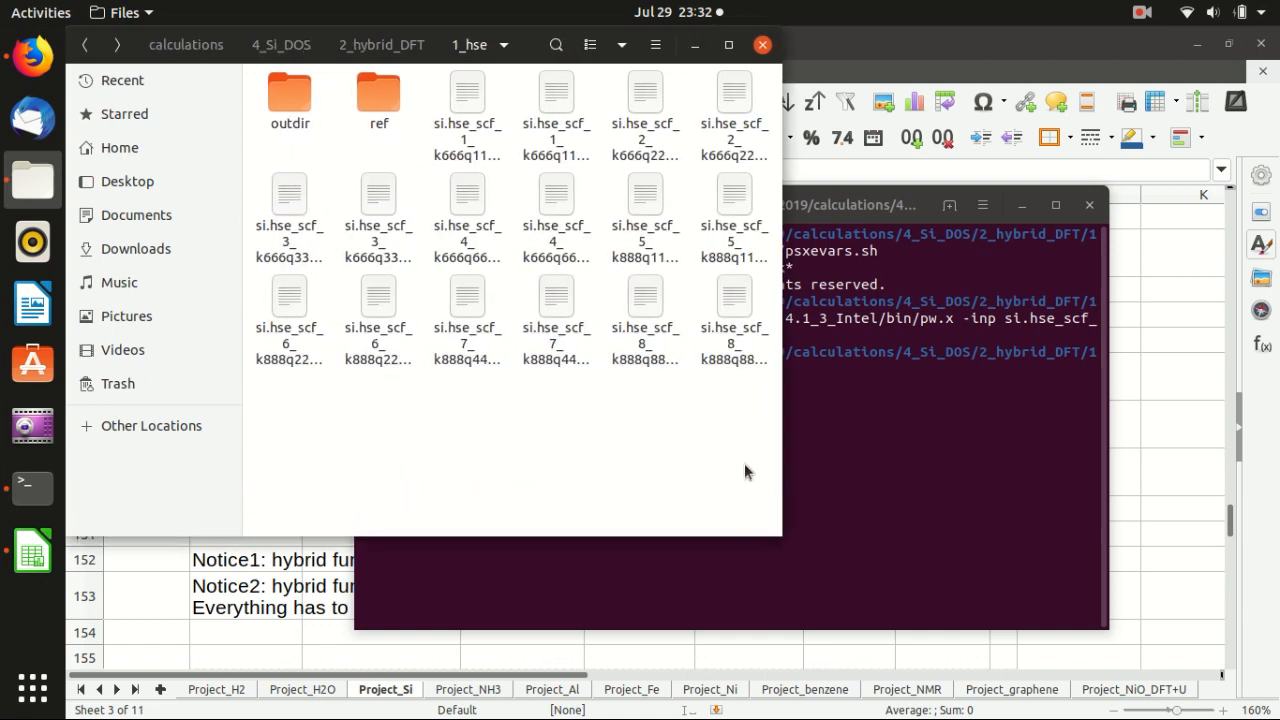
{"action": "left_click", "coordinate": [645, 320]}
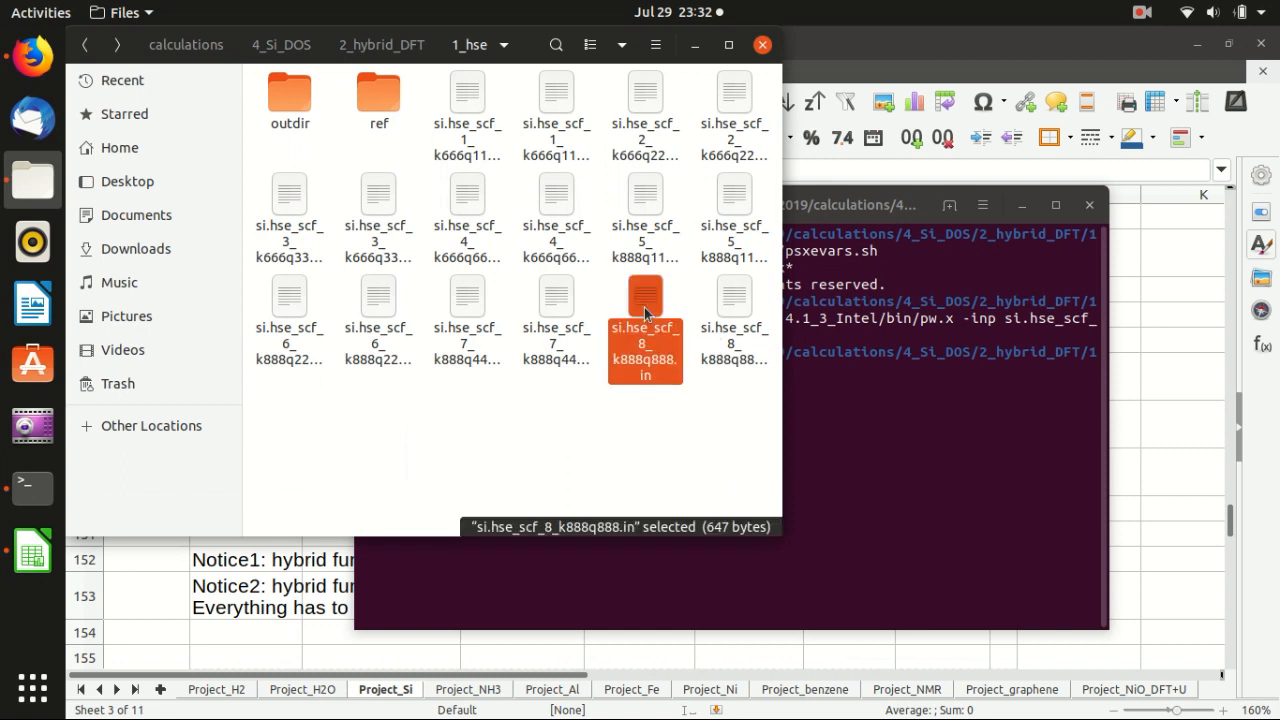
{"action": "left_click", "coordinate": [733, 320]}
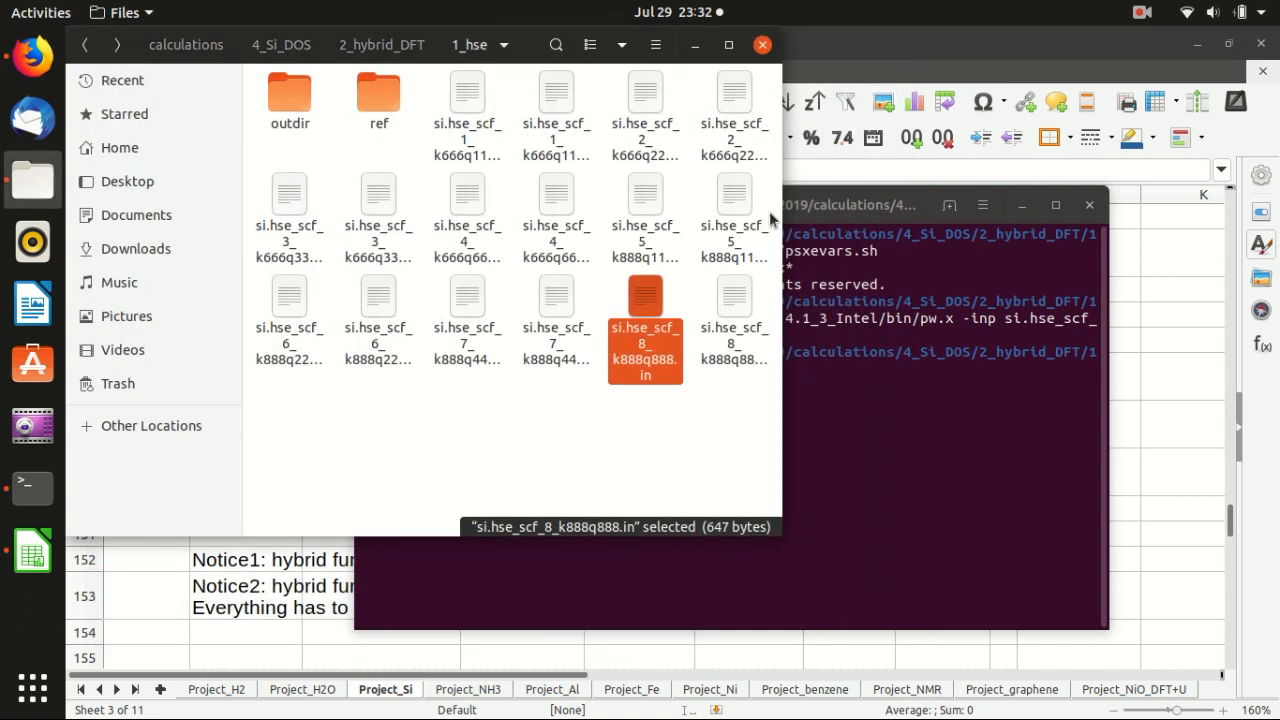
{"action": "mouse_move", "coordinate": [745, 303]}
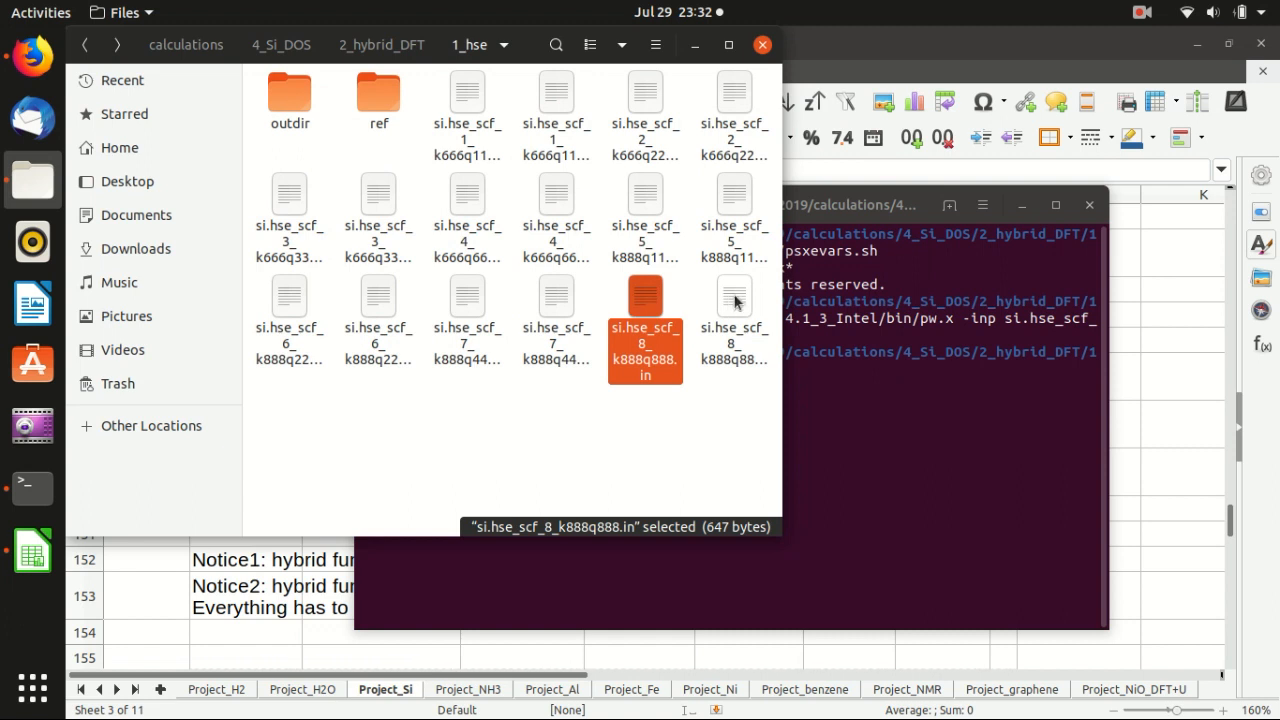
- Bring up data.ods and scroll the Project_Si sheet to the HSE band-gap table
{"action": "left_click", "coordinate": [745, 410]}
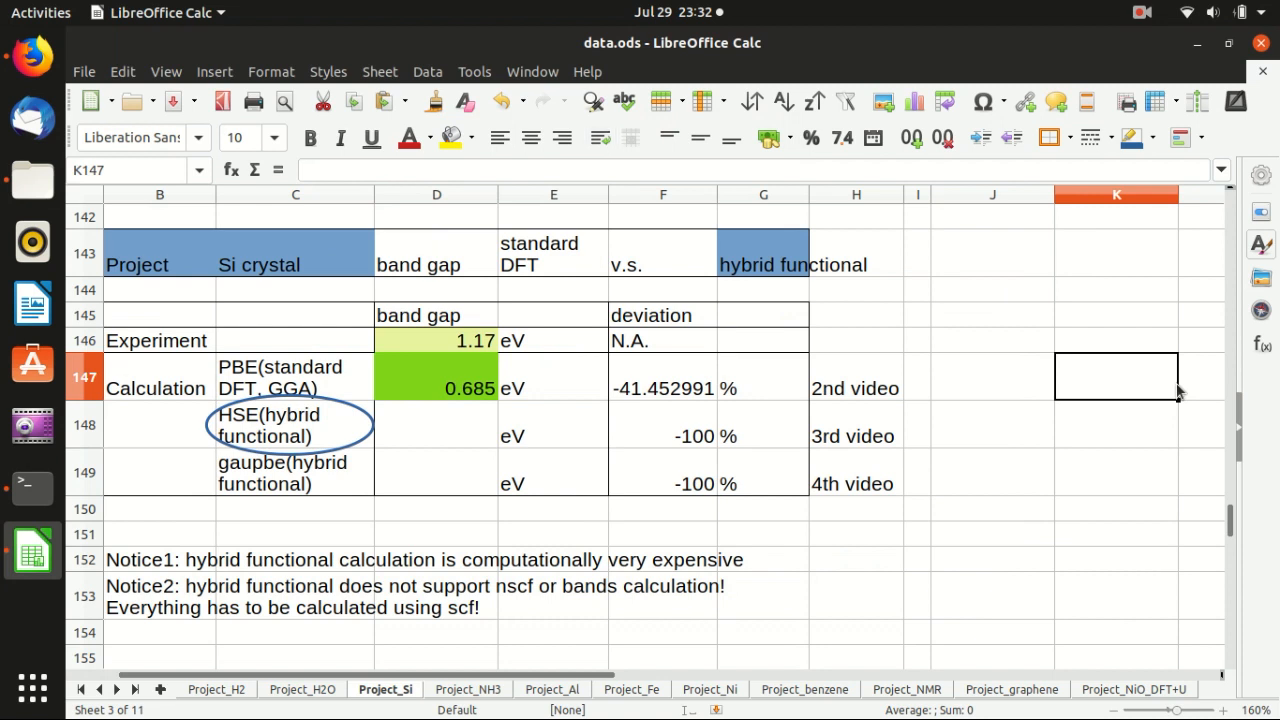
{"action": "left_click", "coordinate": [522, 596]}
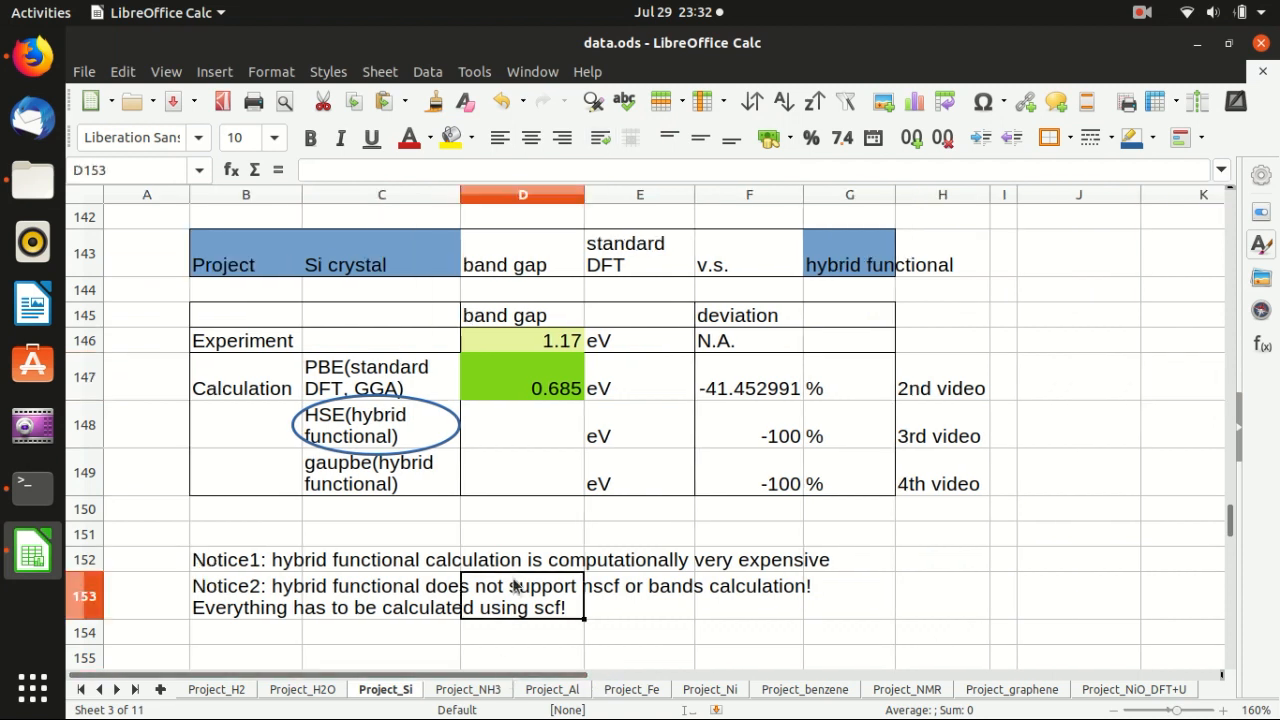
{"action": "scroll", "scroll_direction": "down", "scroll_amount": 3}
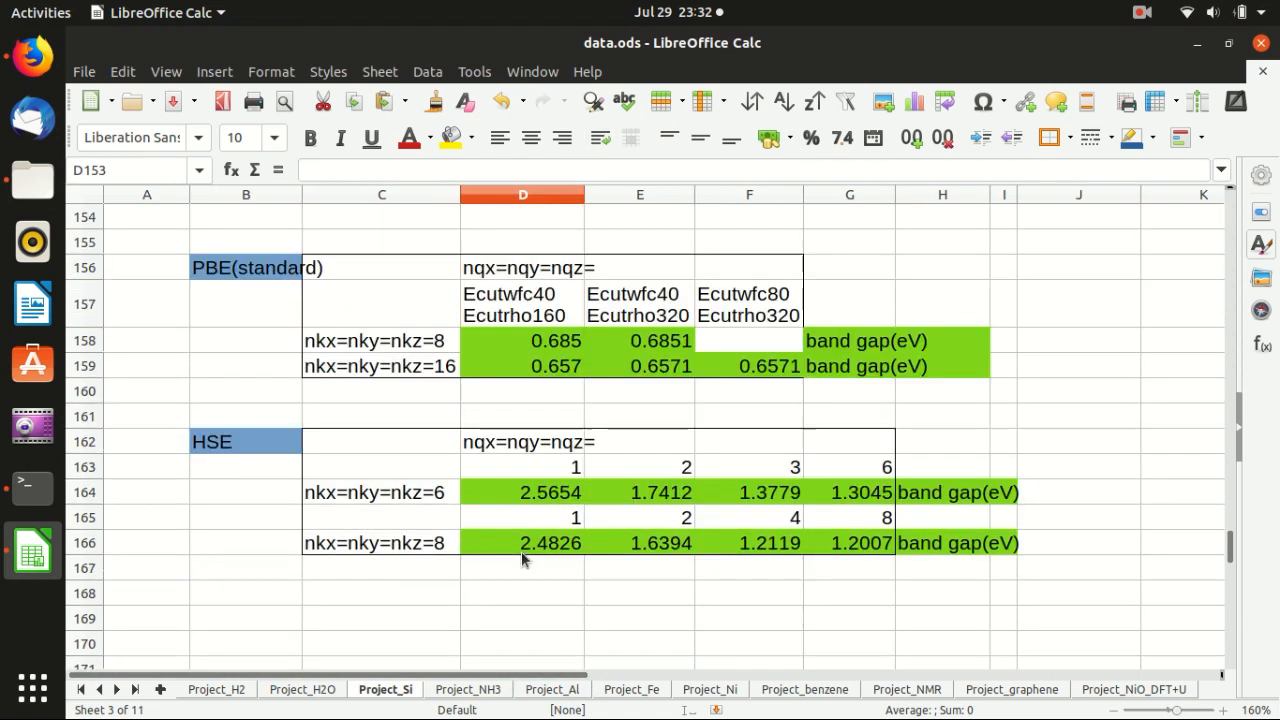
{"action": "scroll", "scroll_direction": "down", "scroll_amount": 3}
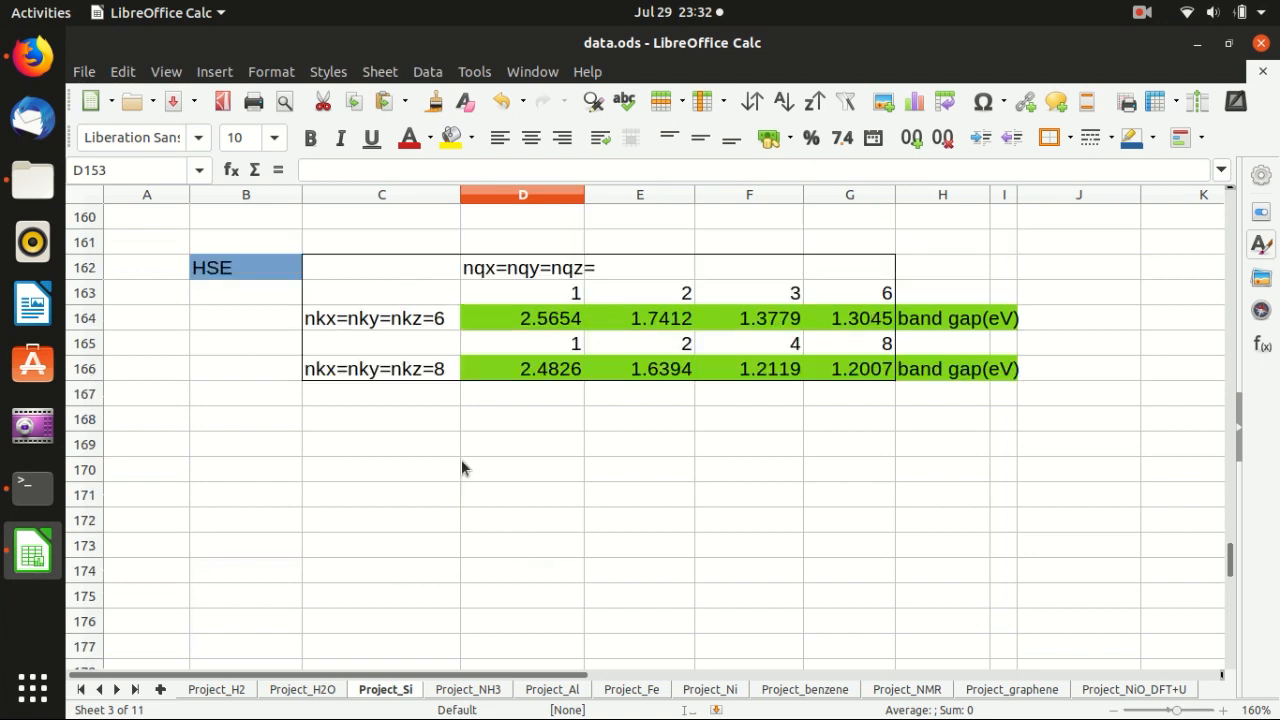
{"action": "left_click", "coordinate": [522, 469]}
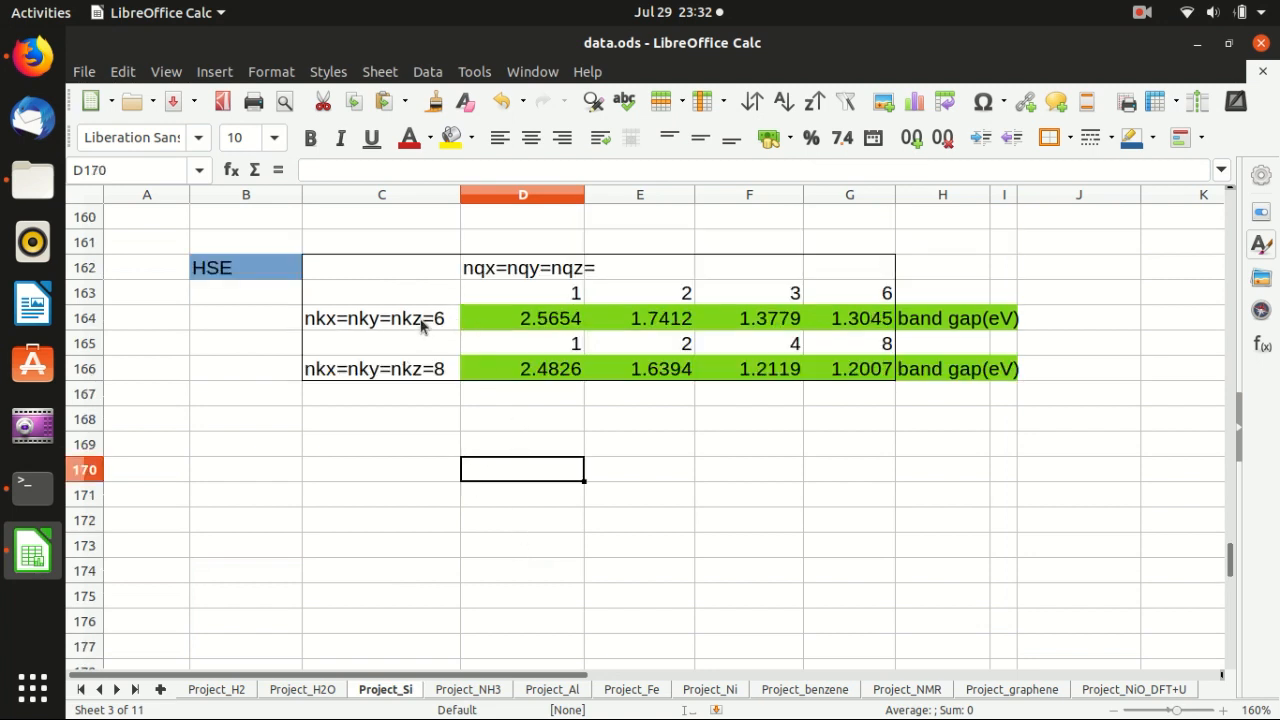
{"action": "left_click", "coordinate": [380, 318]}
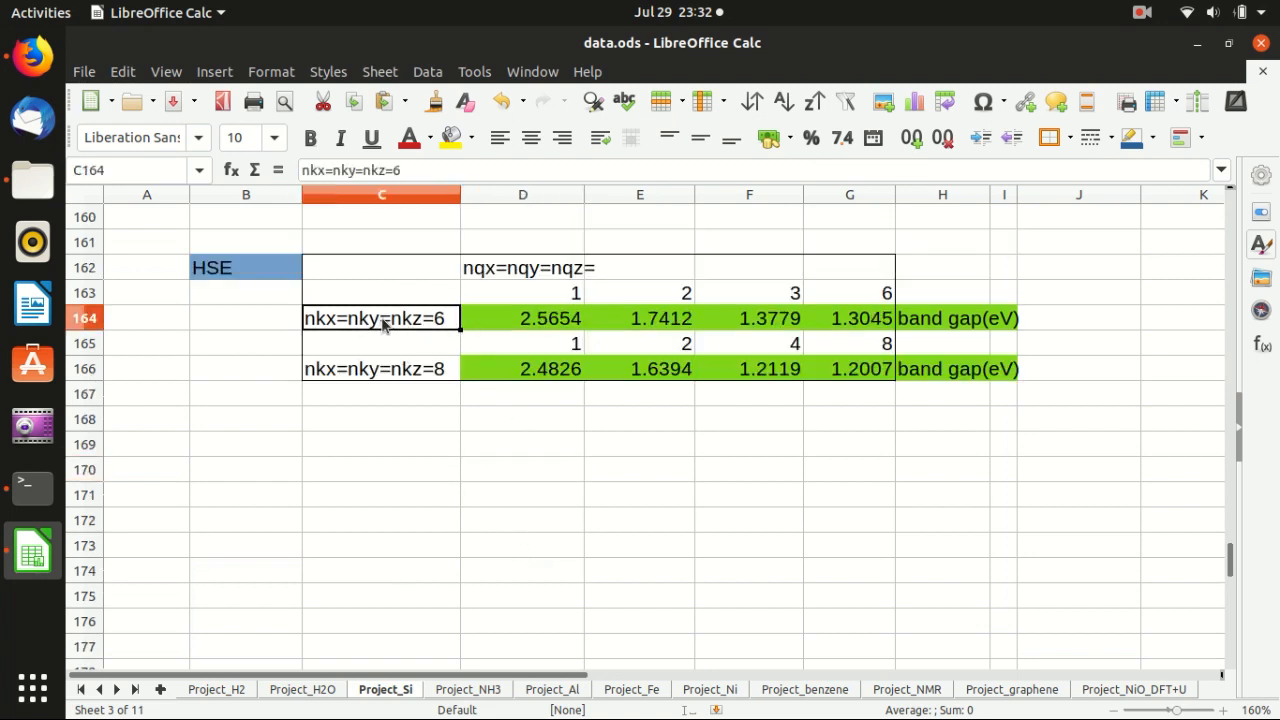
{"action": "mouse_move", "coordinate": [486, 322]}
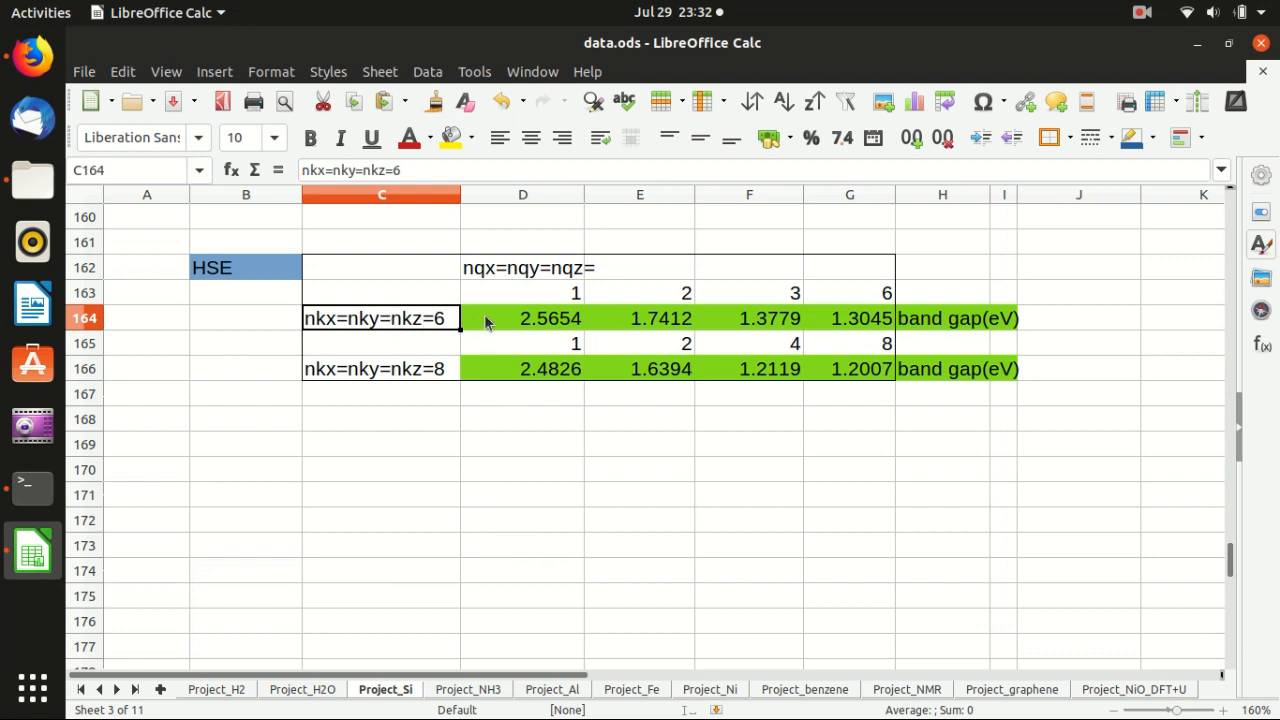
{"action": "left_click", "coordinate": [522, 292]}
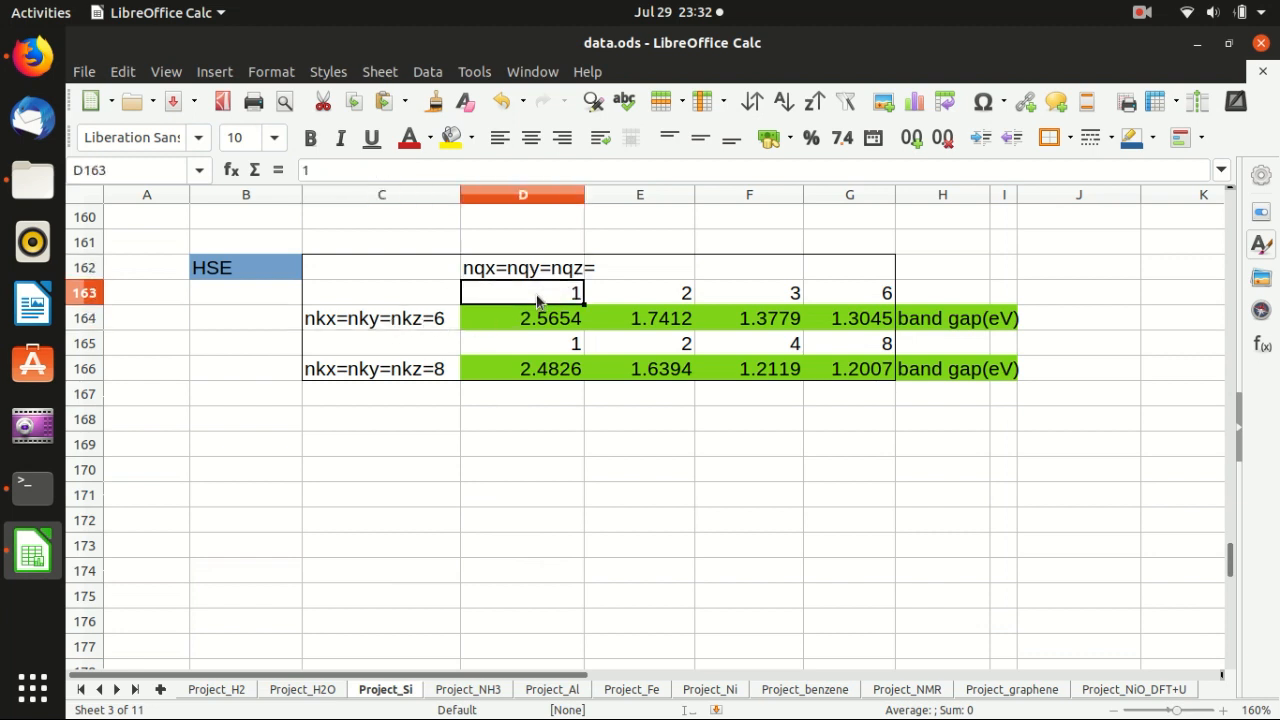
{"action": "left_click", "coordinate": [522, 318]}
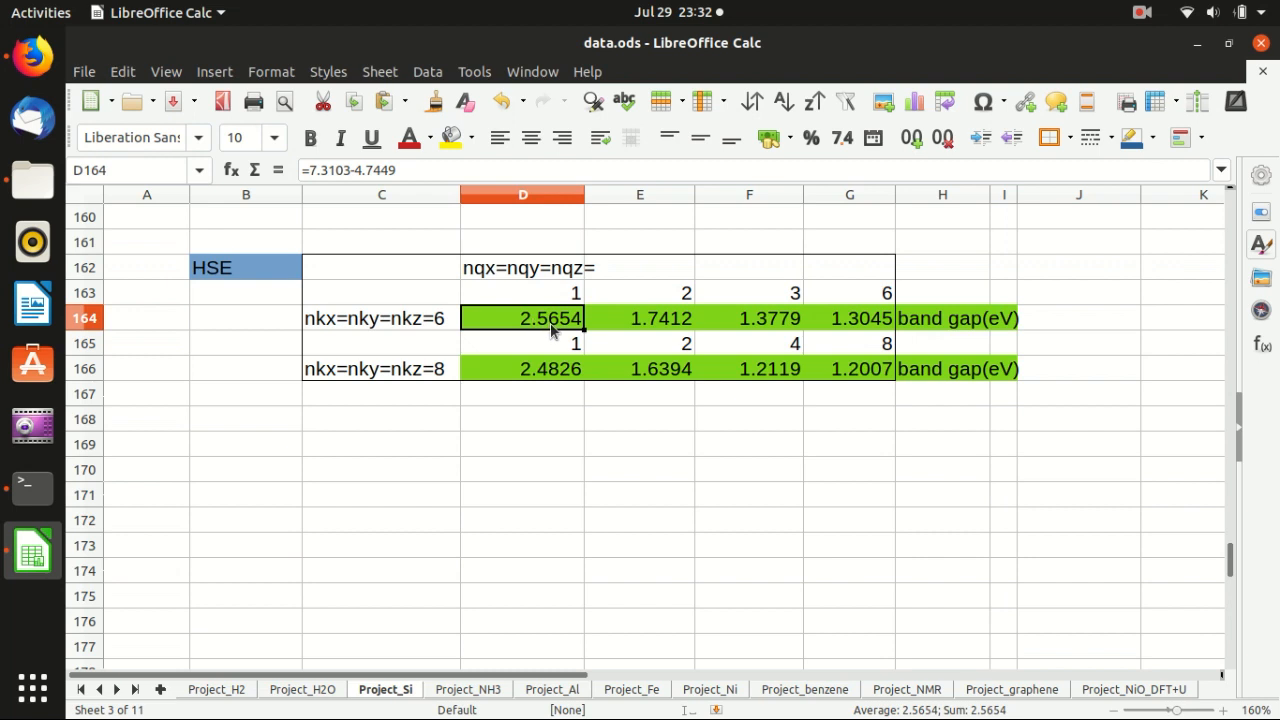
{"action": "mouse_move", "coordinate": [632, 324]}
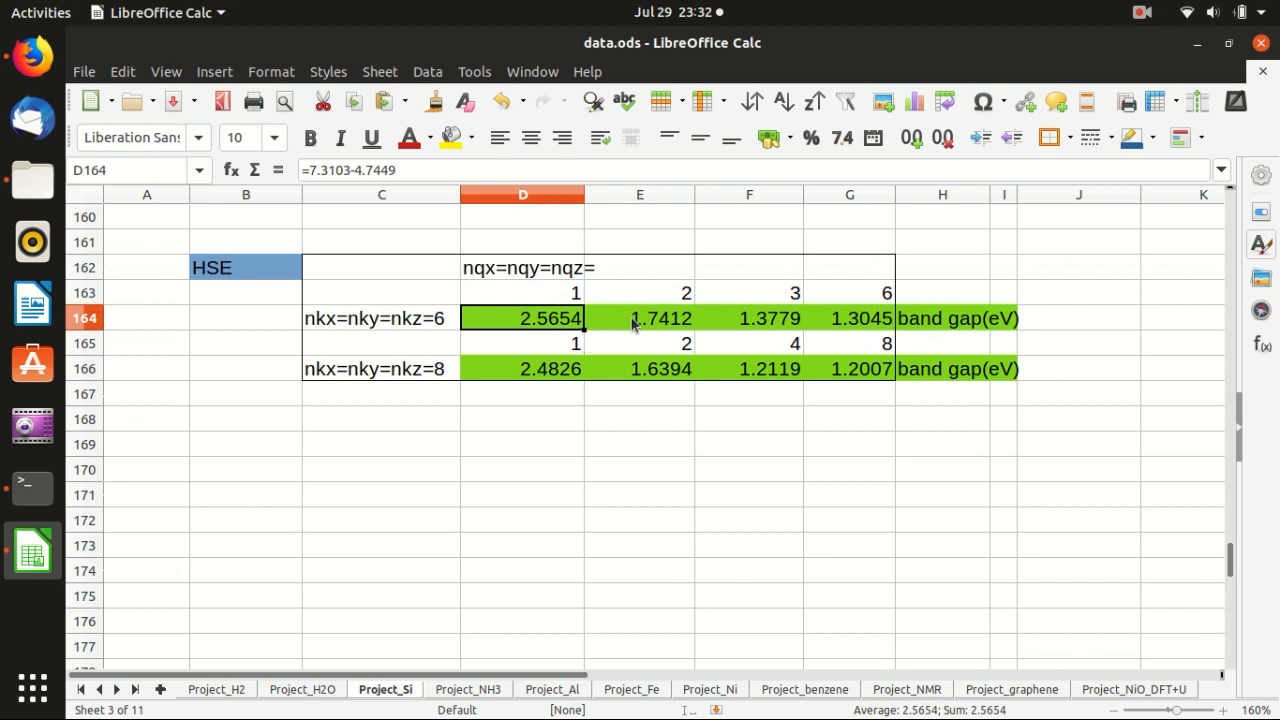
{"action": "left_click", "coordinate": [849, 318]}
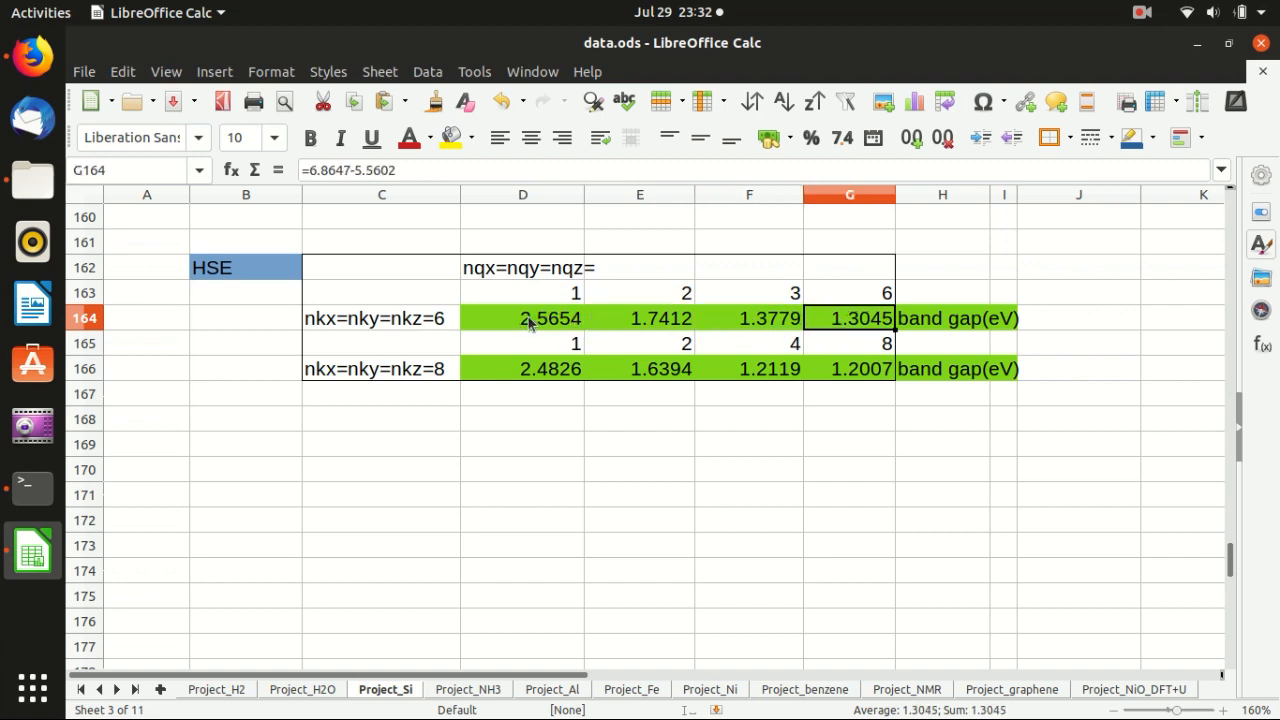
{"action": "mouse_move", "coordinate": [1073, 344]}
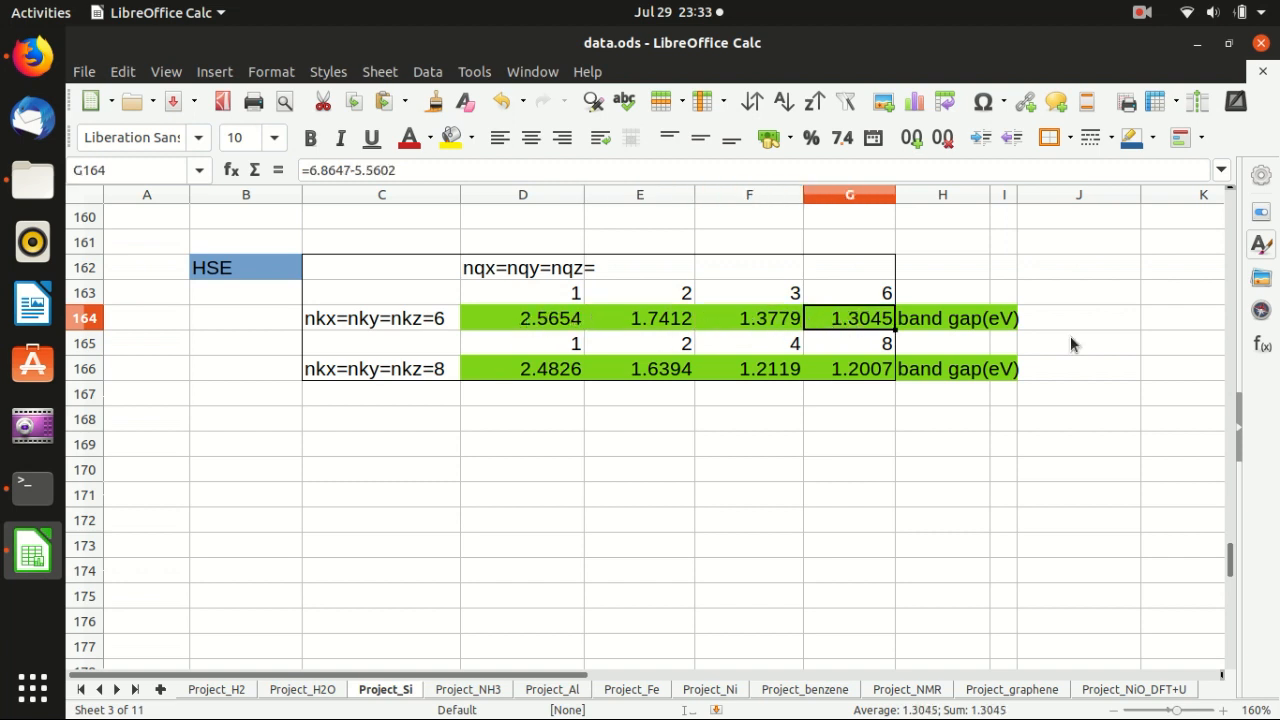
{"action": "mouse_move", "coordinate": [850, 333]}
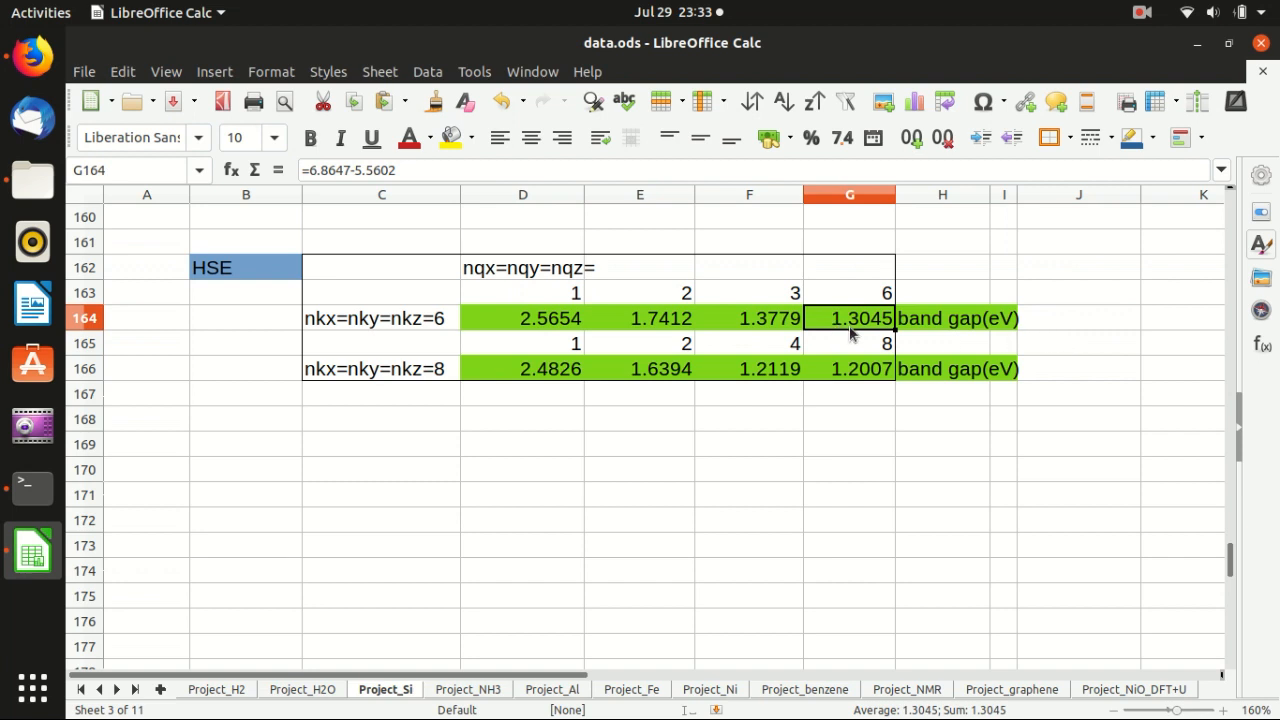
{"action": "mouse_move", "coordinate": [500, 368]}
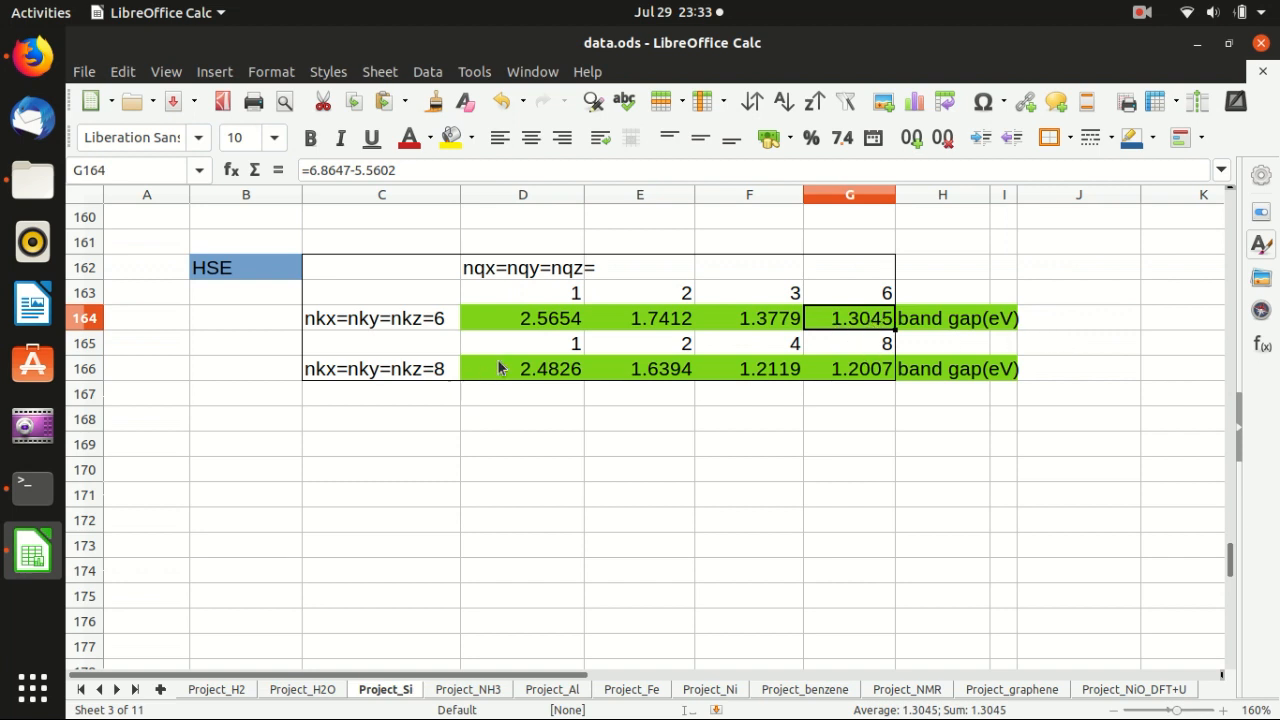
{"action": "mouse_move", "coordinate": [533, 375]}
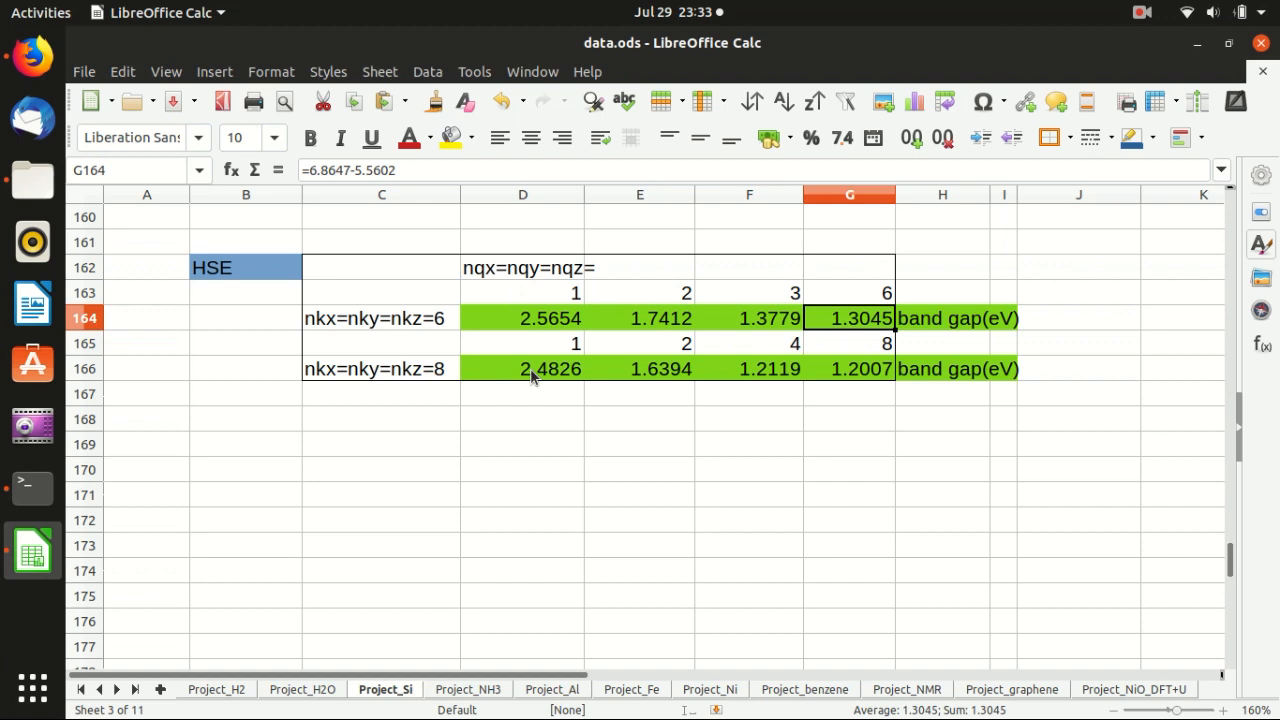
{"action": "mouse_move", "coordinate": [863, 363]}
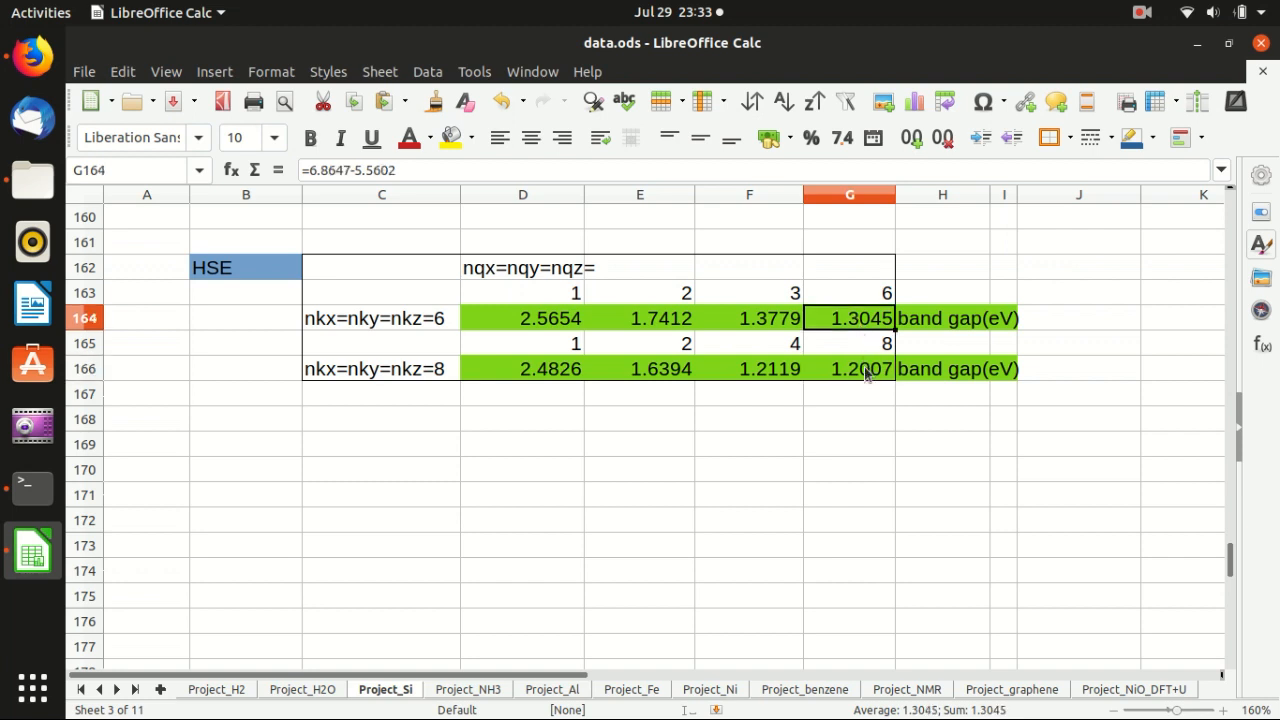
{"action": "mouse_move", "coordinate": [854, 322]}
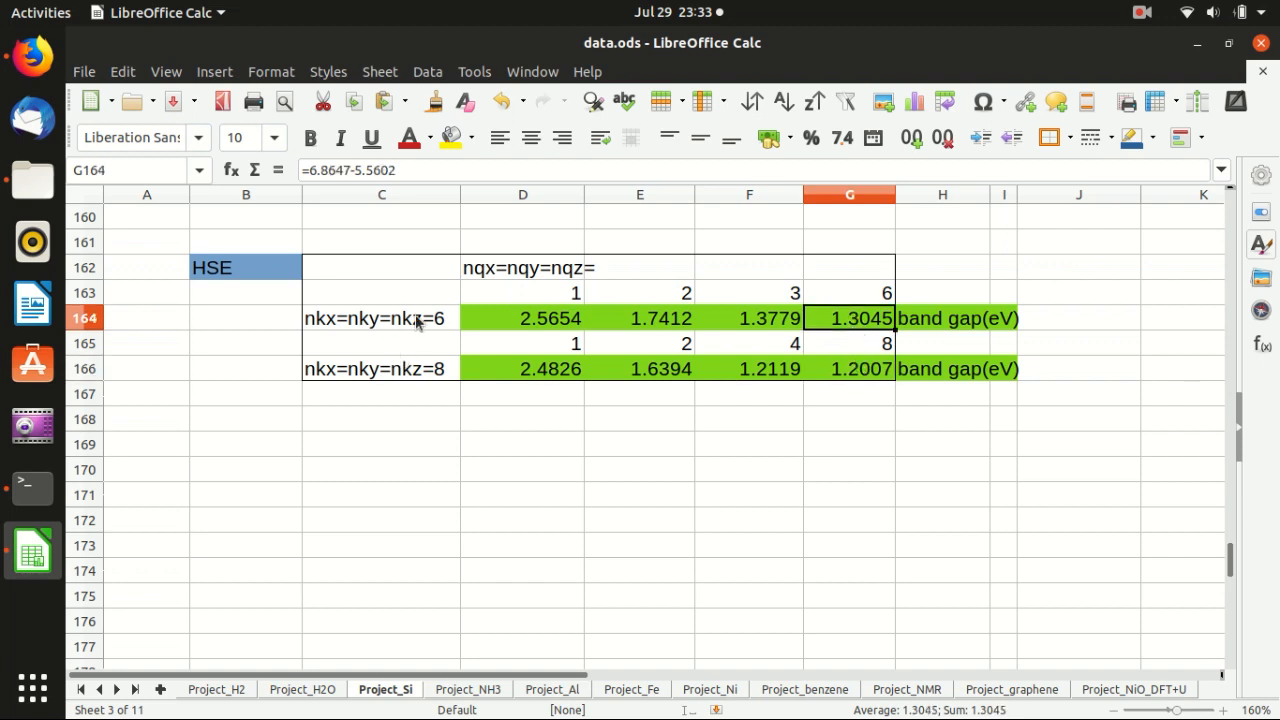
{"action": "mouse_move", "coordinate": [835, 340]}
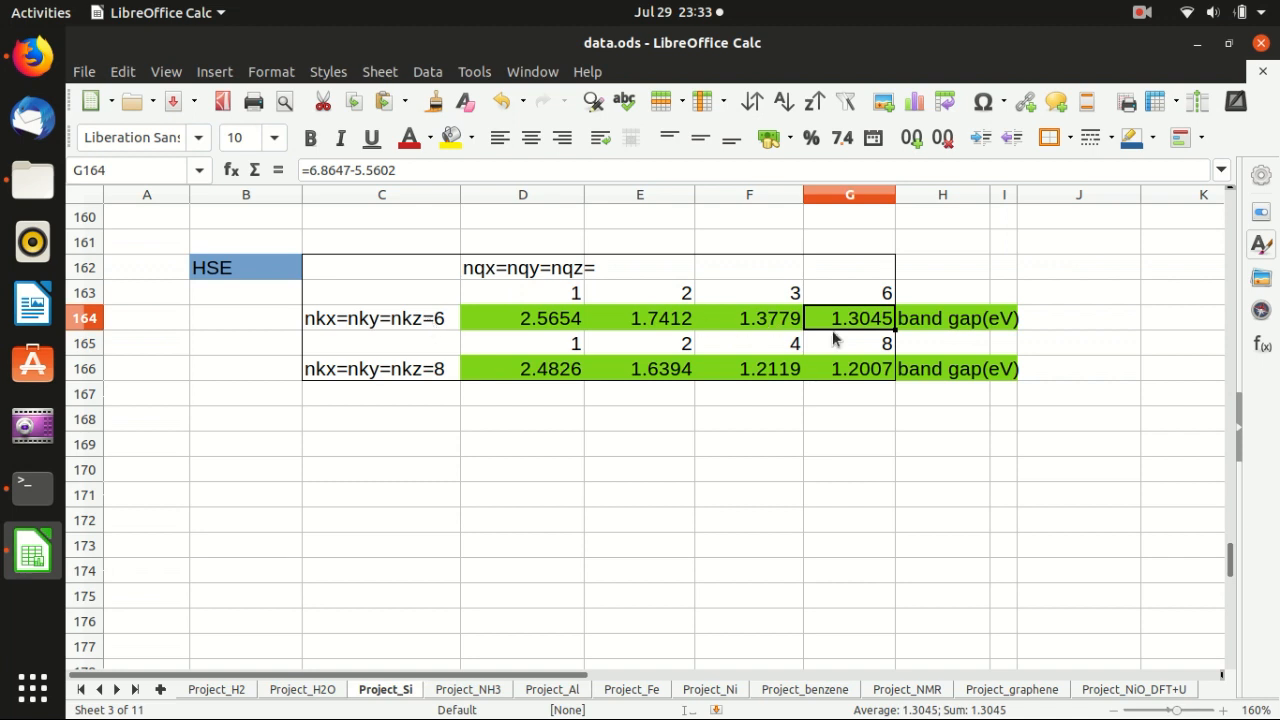
{"action": "left_click", "coordinate": [849, 368]}
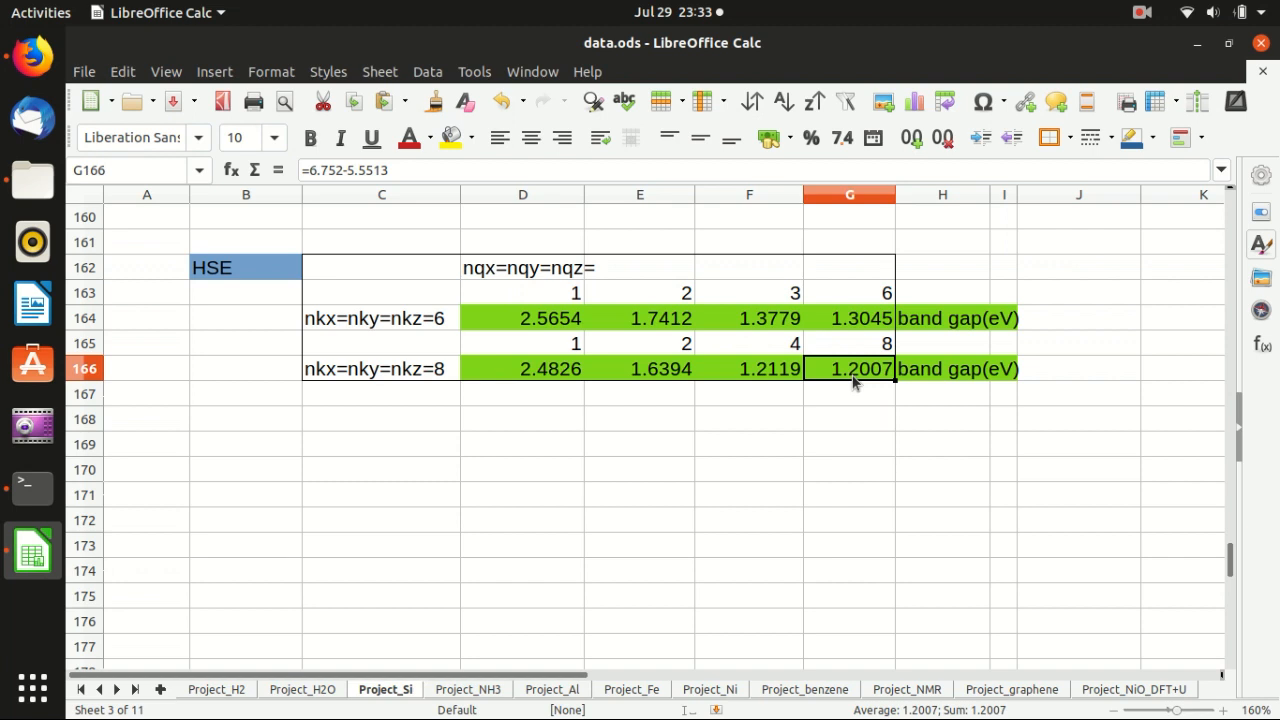
{"action": "left_click", "coordinate": [849, 418]}
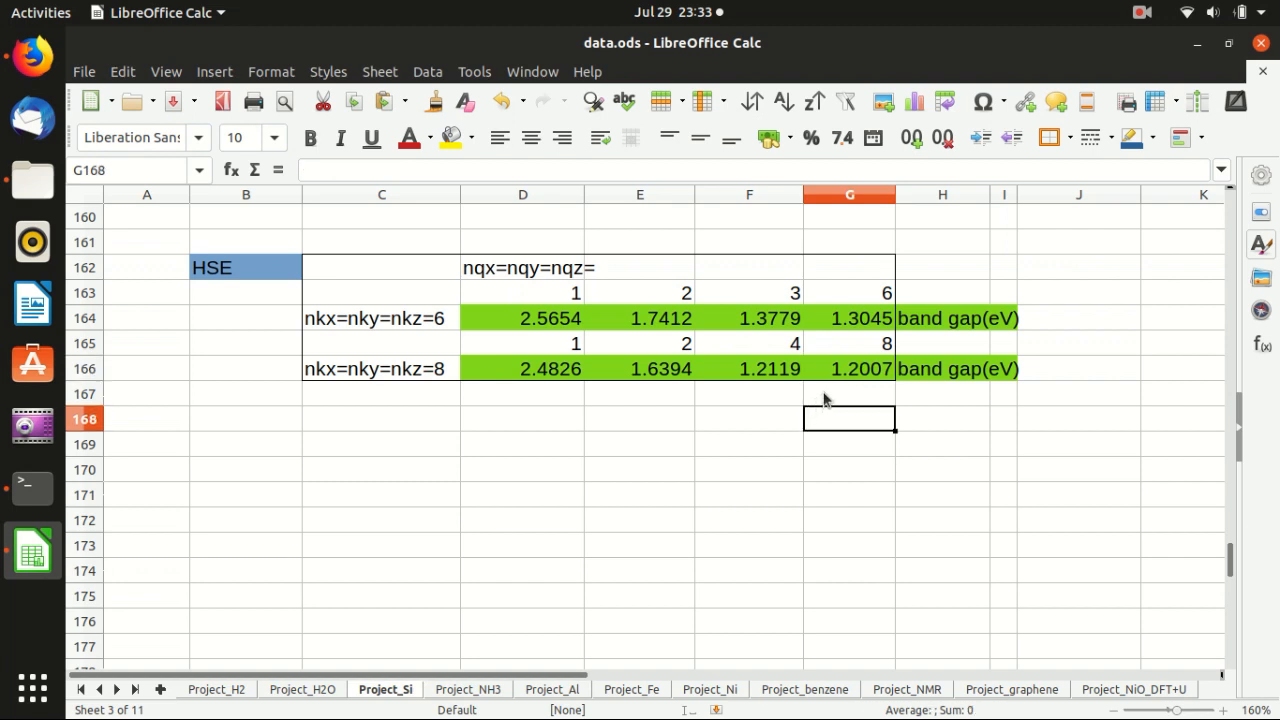
{"action": "mouse_move", "coordinate": [865, 375]}
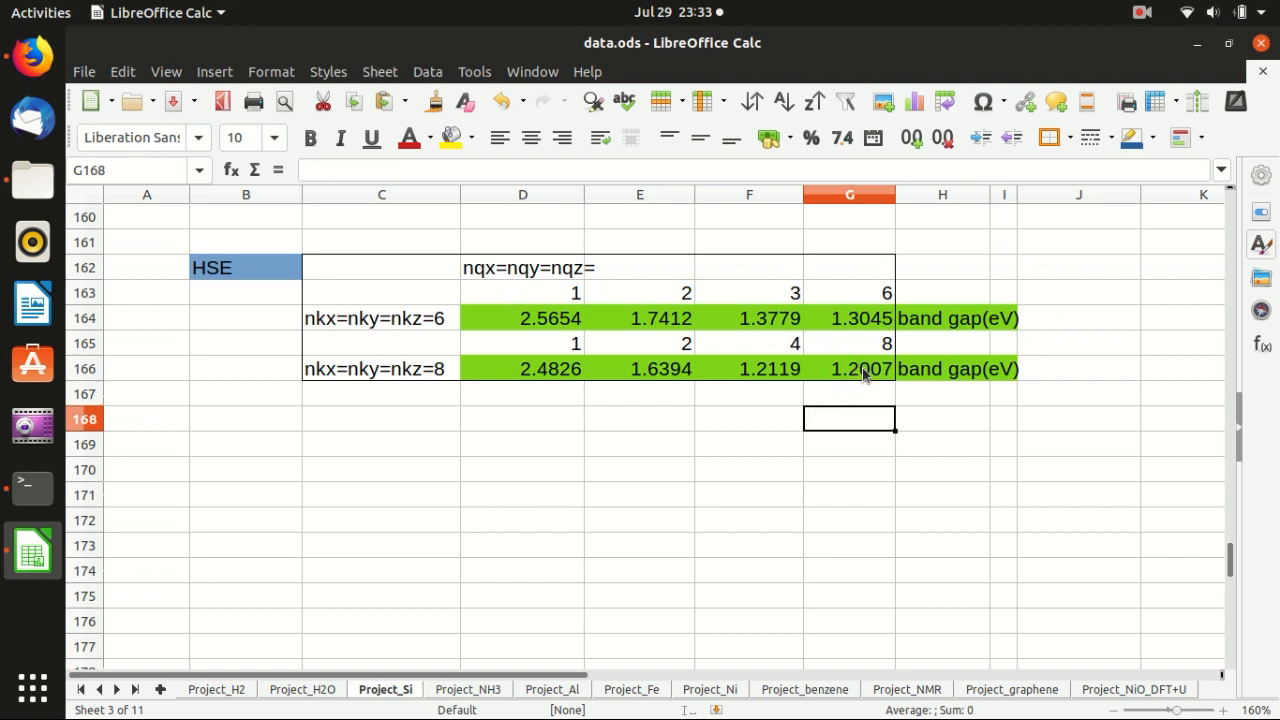
{"action": "left_click", "coordinate": [850, 368]}
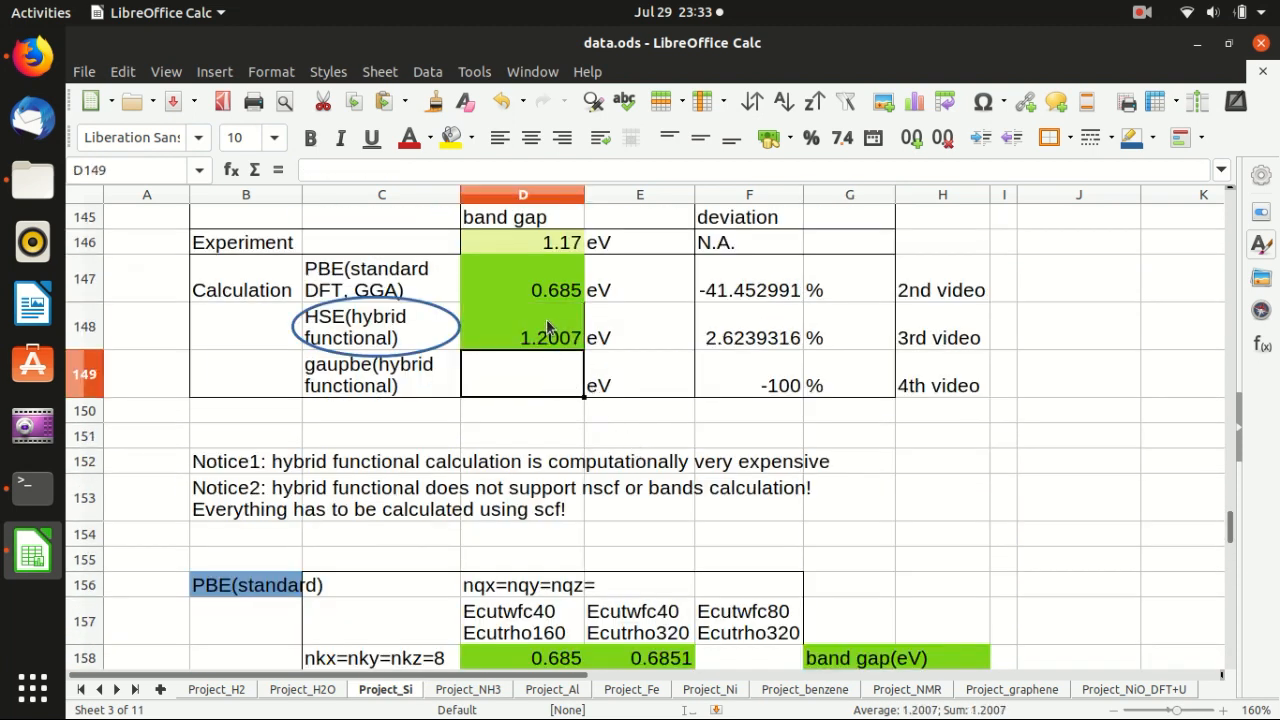
- Inspect the HSE 1.2007 and PBE 0.685 gaps, deviation formula, 1.17 eV experiment and gaupbe row
{"action": "left_click", "coordinate": [522, 337]}
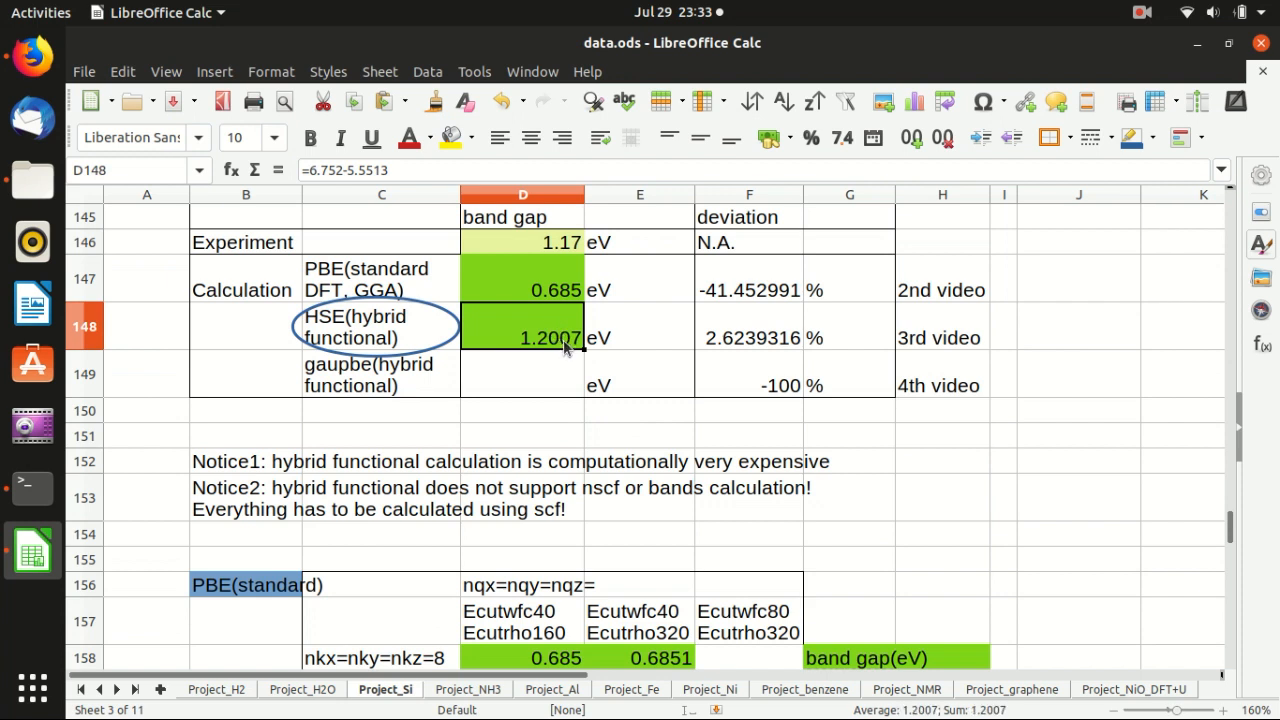
{"action": "left_click", "coordinate": [522, 290]}
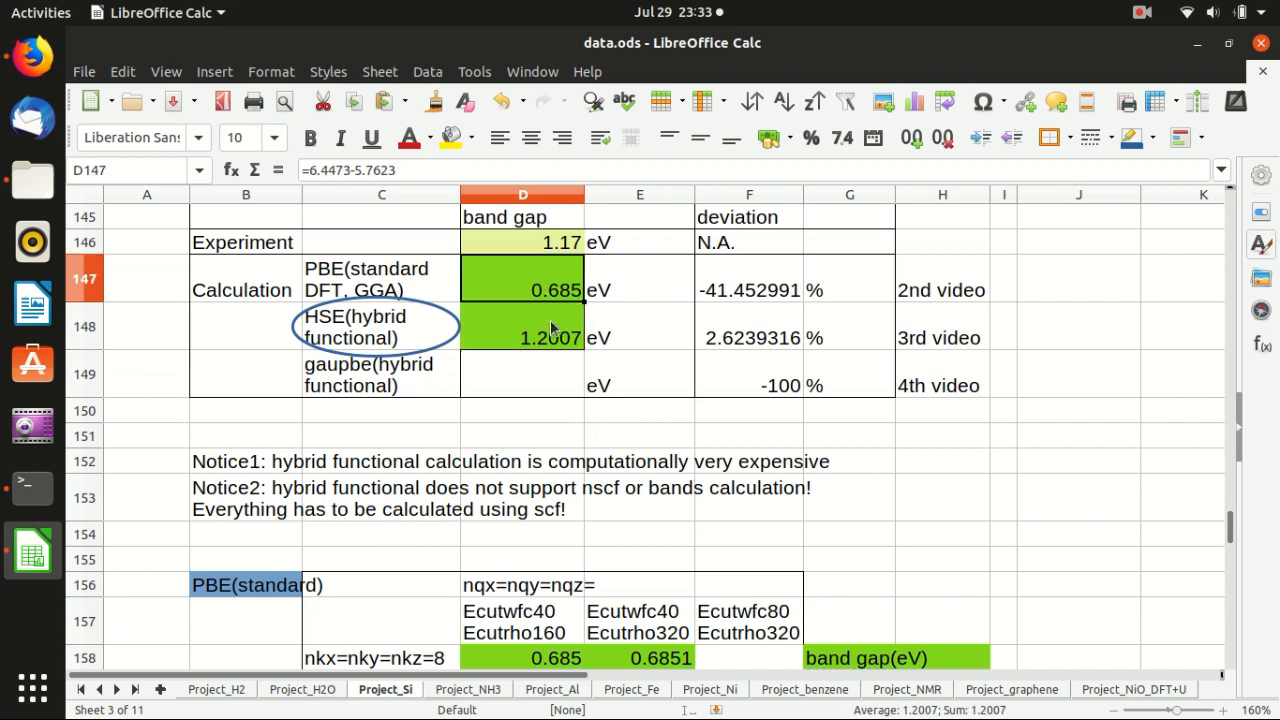
{"action": "left_click", "coordinate": [749, 337]}
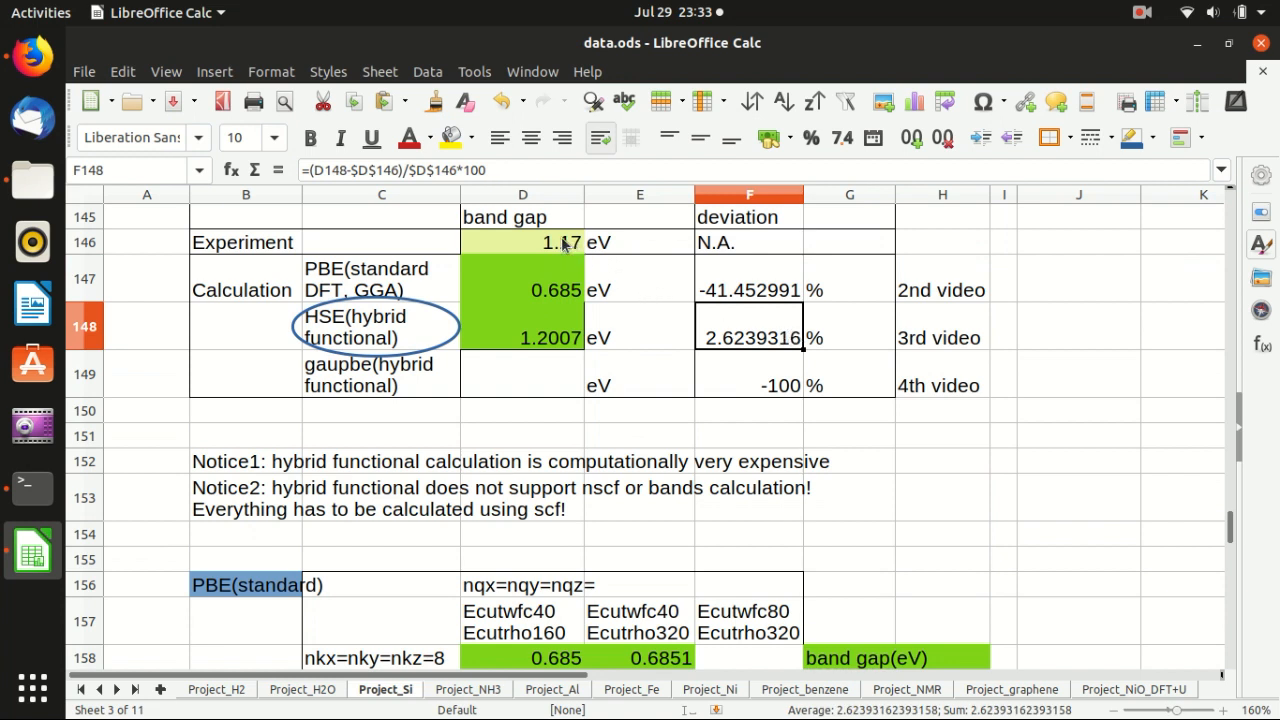
{"action": "left_click", "coordinate": [521, 242]}
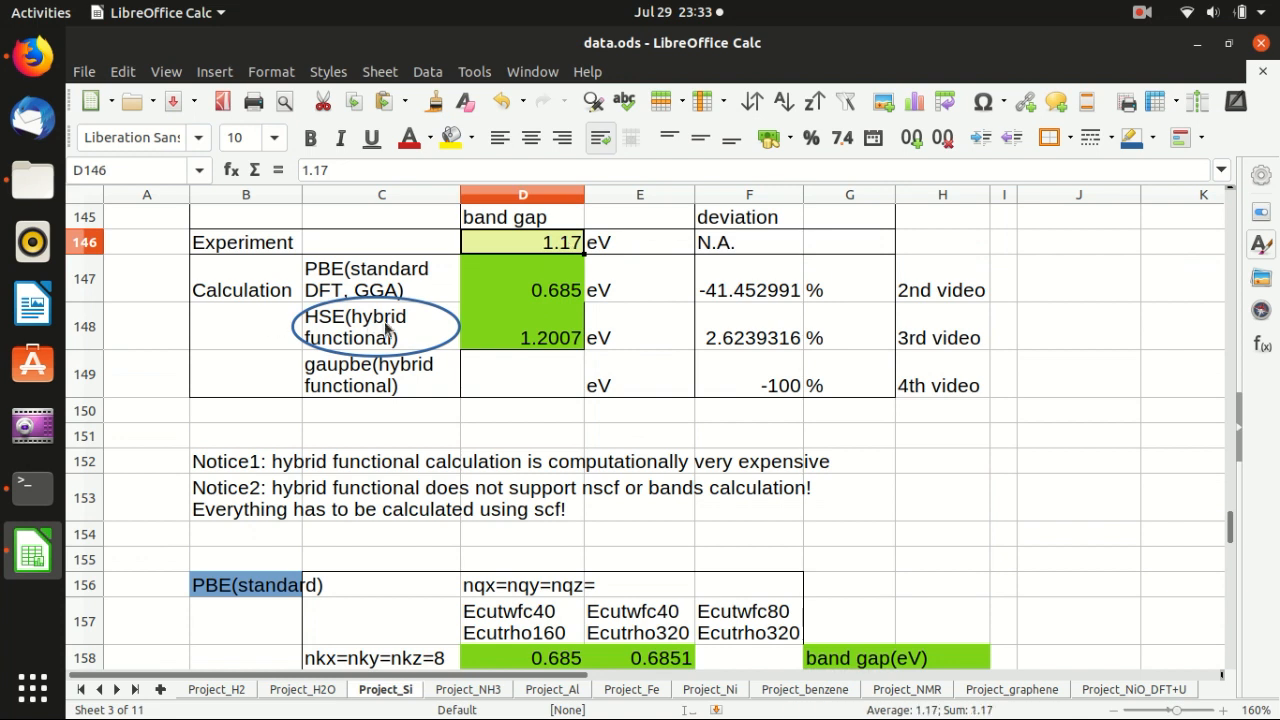
{"action": "mouse_move", "coordinate": [525, 340]}
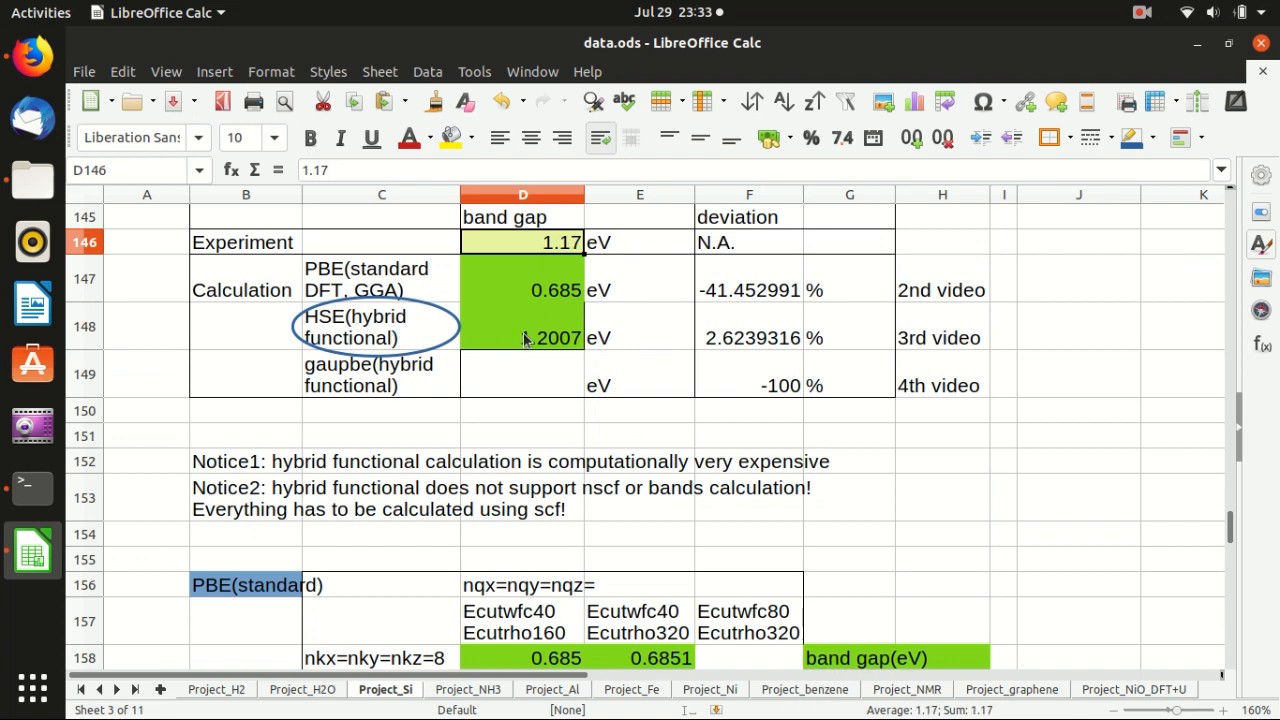
{"action": "left_click", "coordinate": [381, 374]}
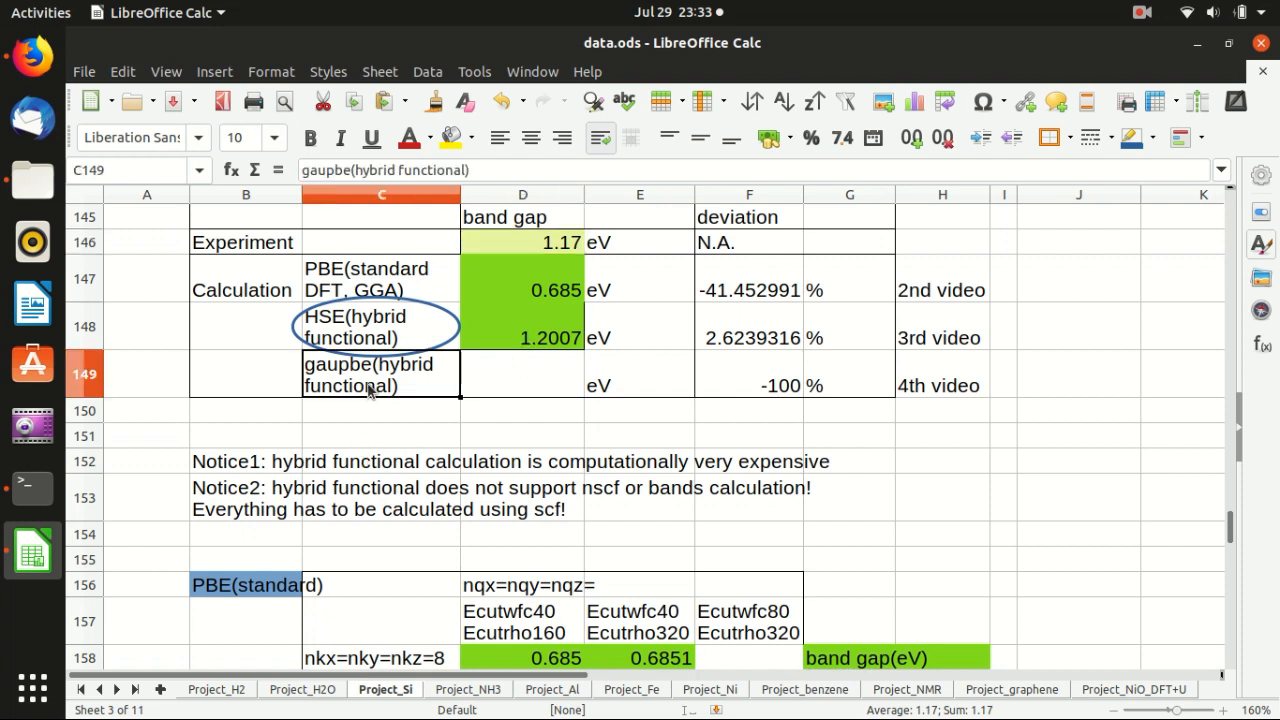